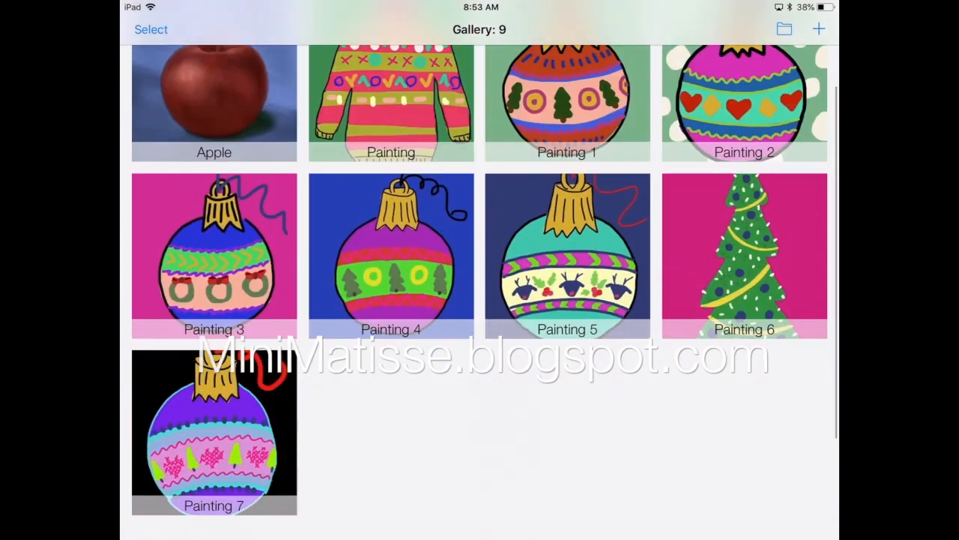
Browse the gallery and start a new painting, bringing up the 2048 × 2732 size chooser.
scroll(down, 3)
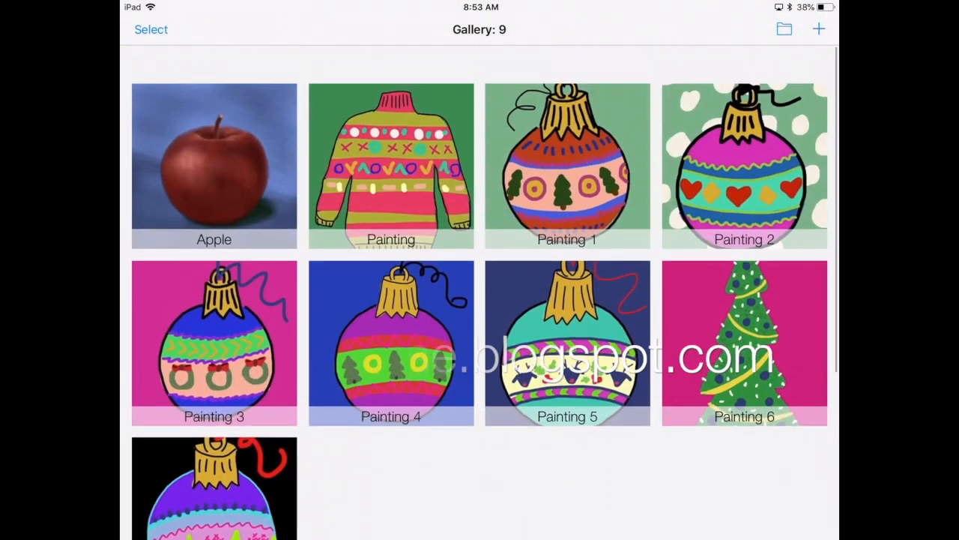
scroll(up, 3)
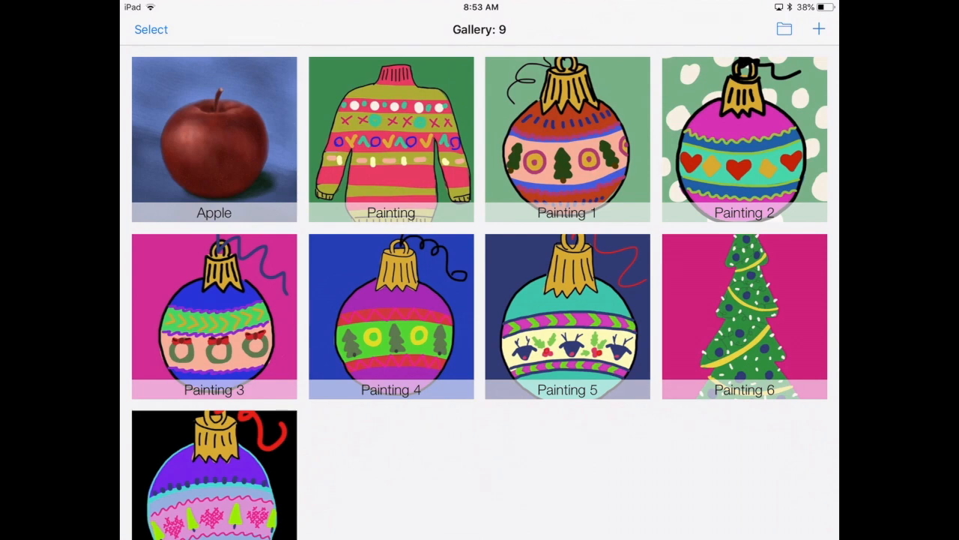
click(818, 28)
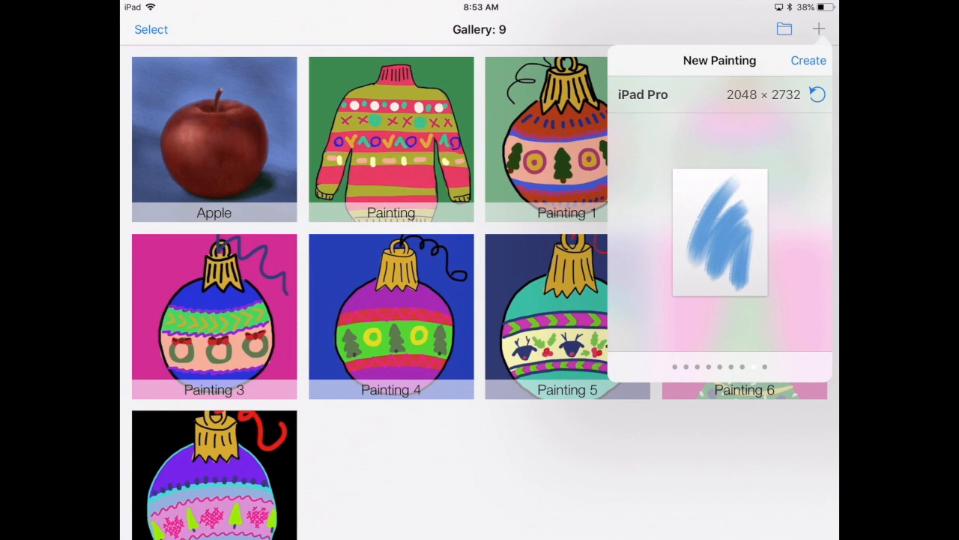
Flip the orientation to landscape and back to portrait 2048 × 2732, then create the painting.
click(817, 95)
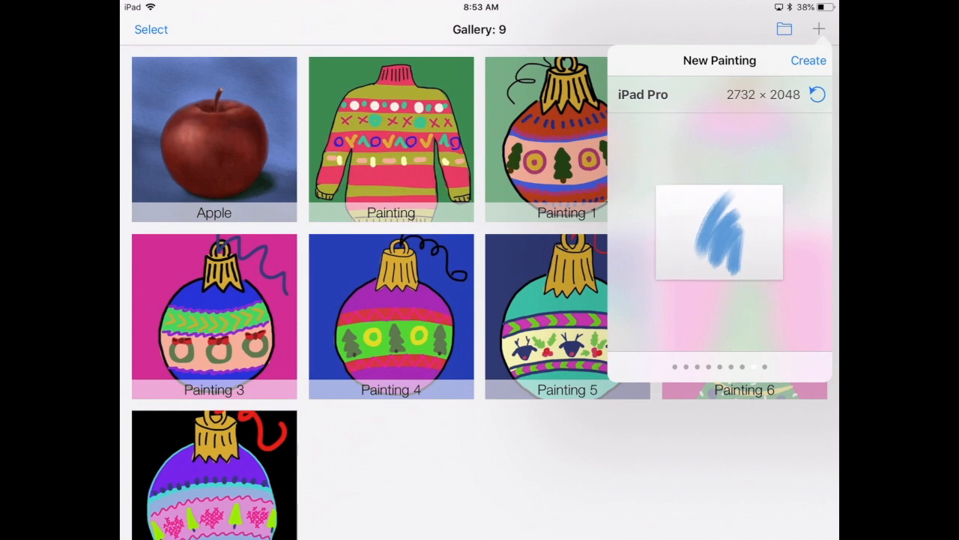
click(817, 94)
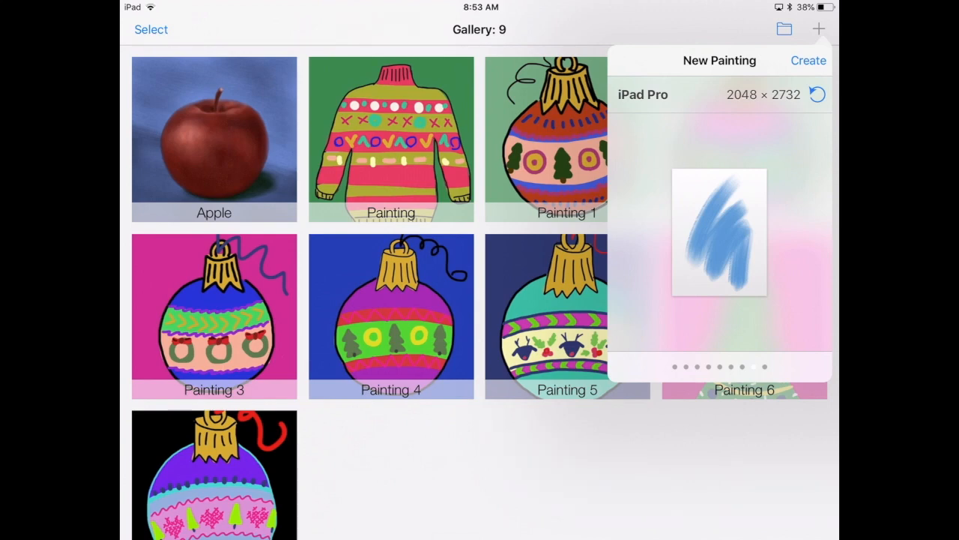
click(808, 60)
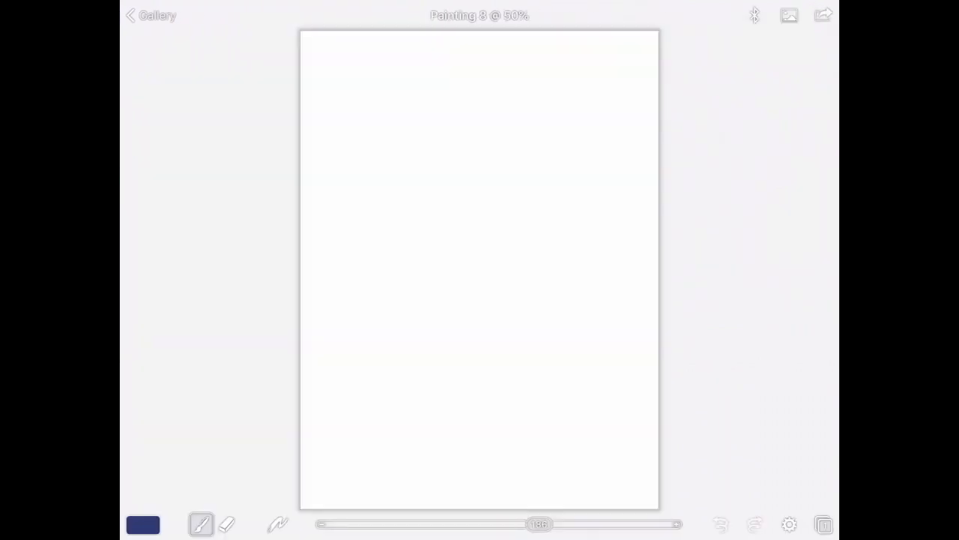
Try black, pale blue, navy and vivid blue in the colour picker, settling on bright yellow.
click(143, 525)
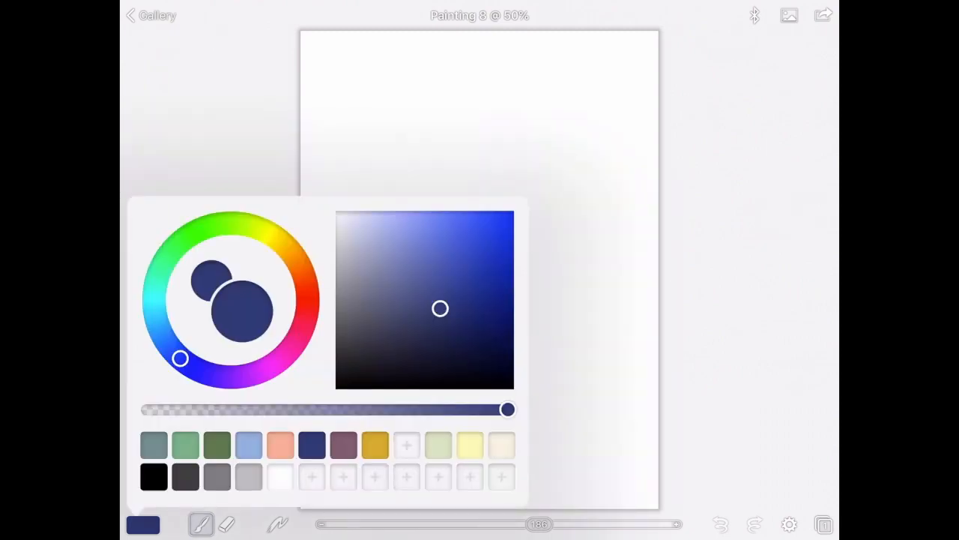
drag(441, 309, 417, 288)
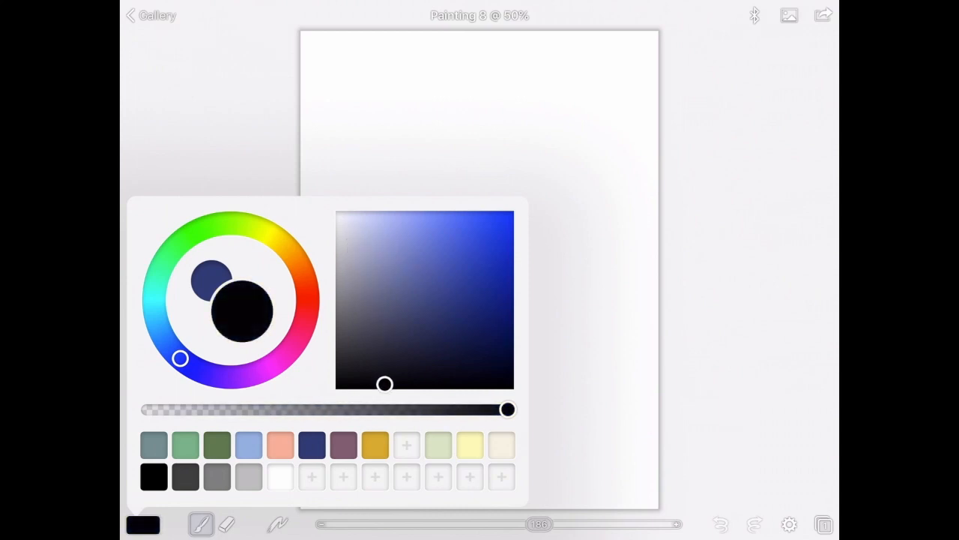
drag(384, 384, 384, 258)
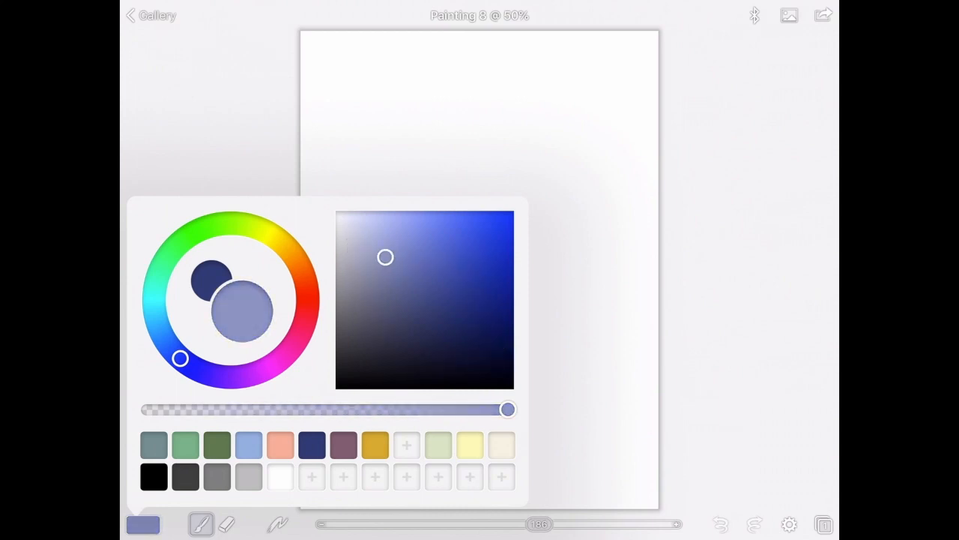
drag(385, 258, 502, 369)
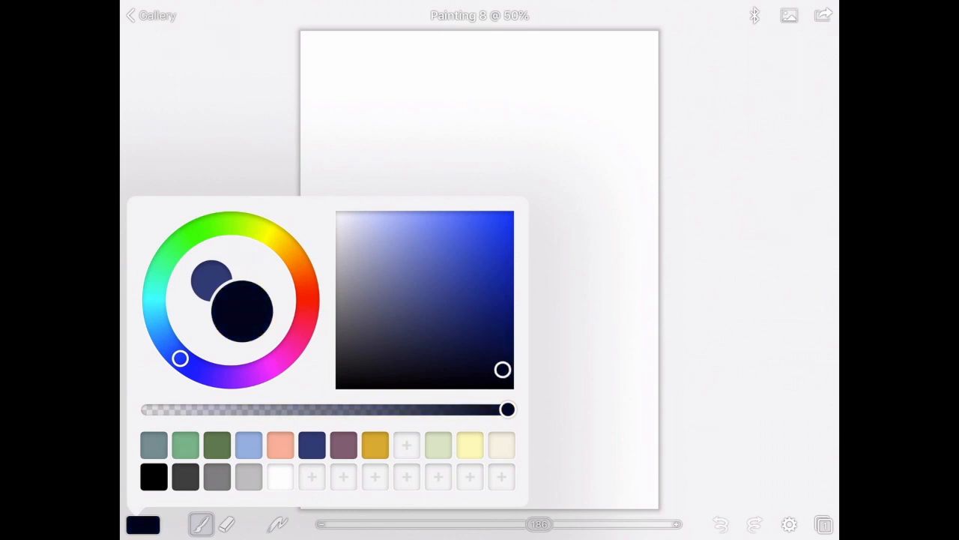
drag(502, 369, 474, 270)
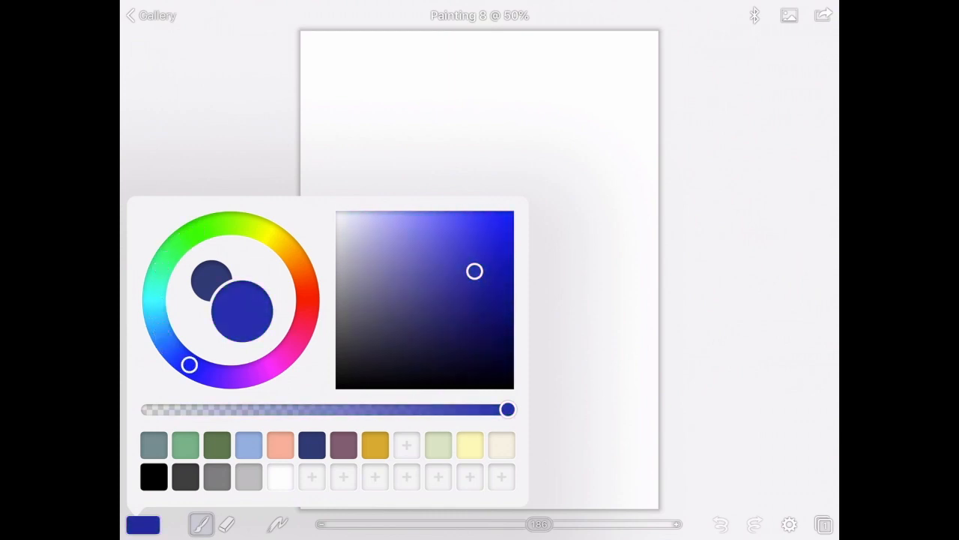
drag(189, 366, 271, 234)
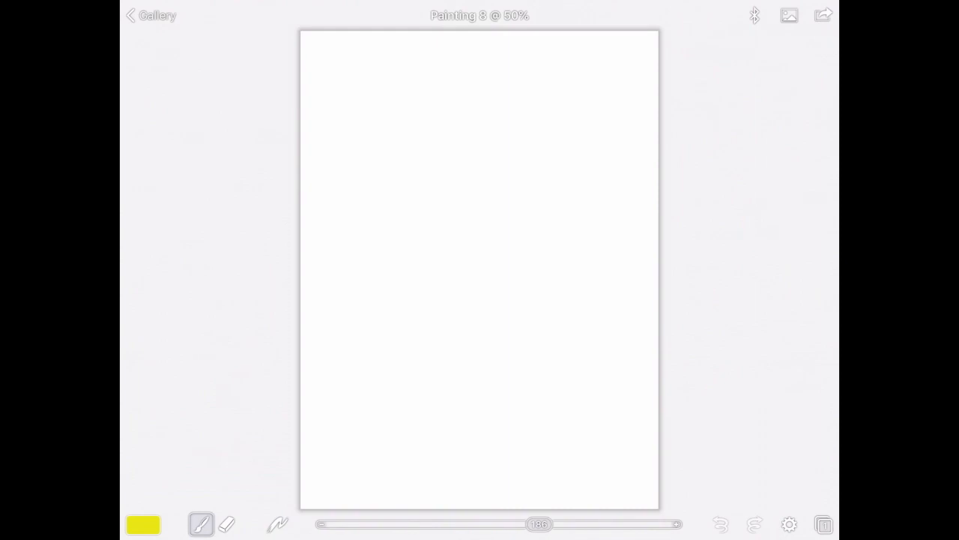
Choose the hard round tip with hardness 100 and adjust the lower brush sliders toward zero spacing.
click(228, 525)
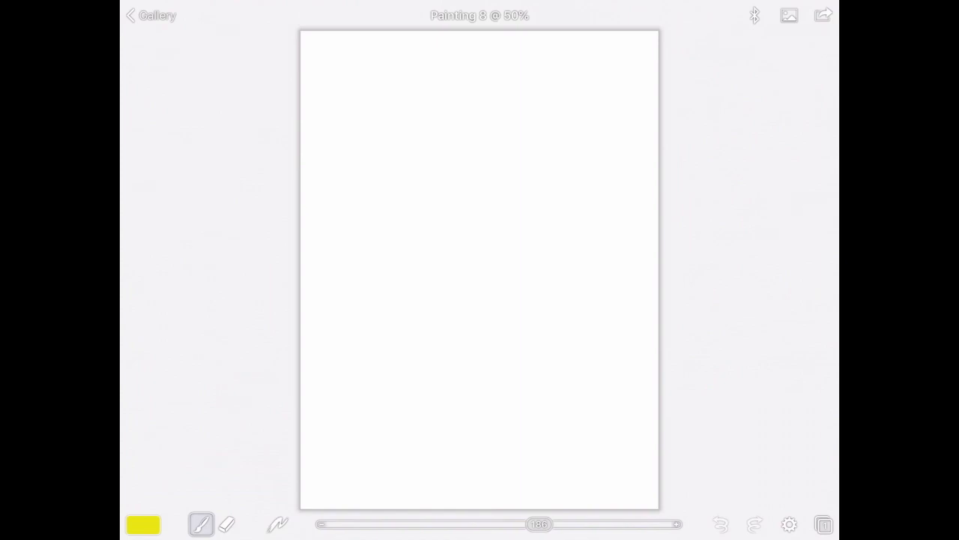
click(201, 524)
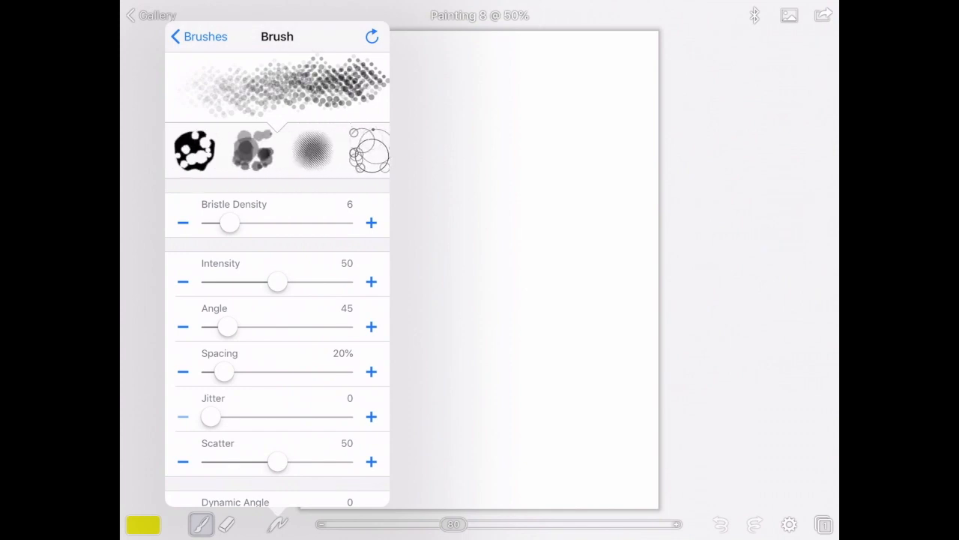
click(278, 150)
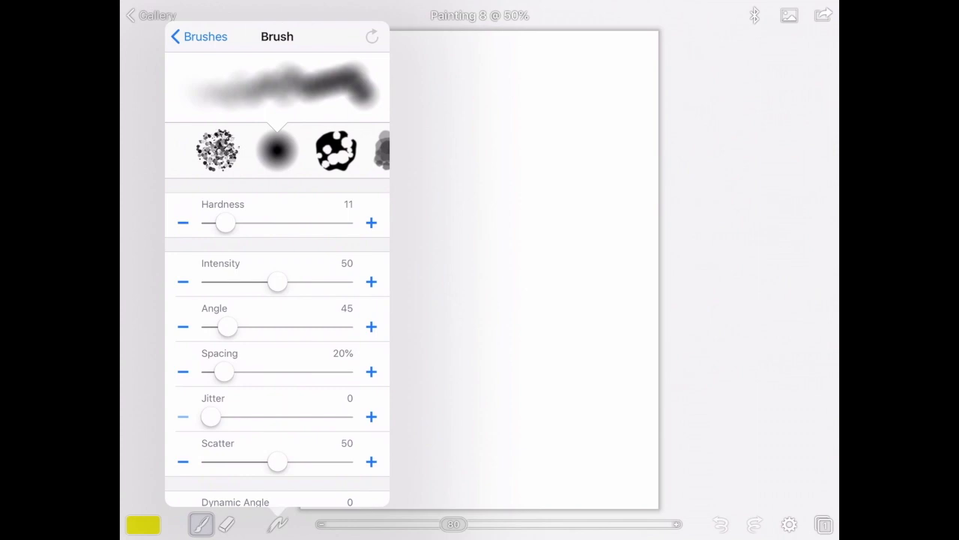
drag(224, 222, 239, 222)
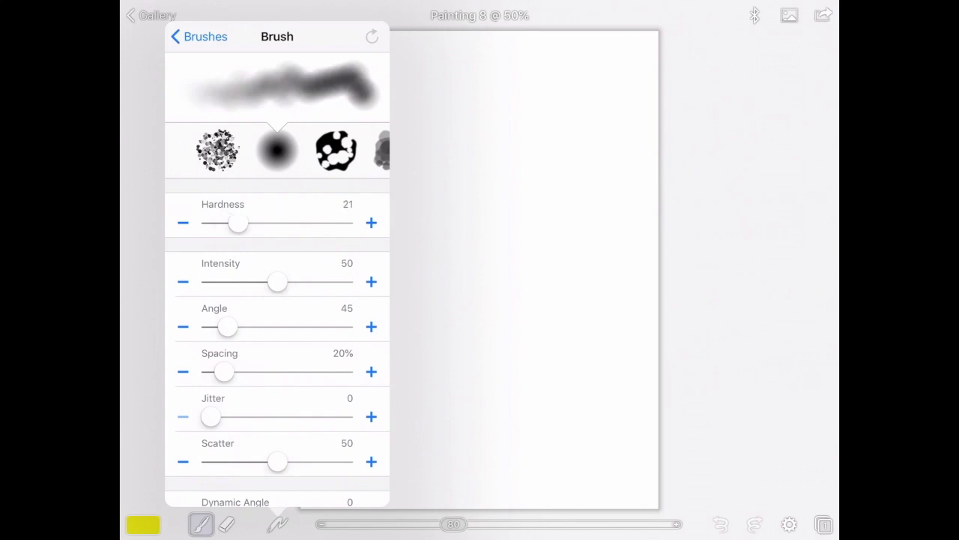
drag(238, 222, 343, 222)
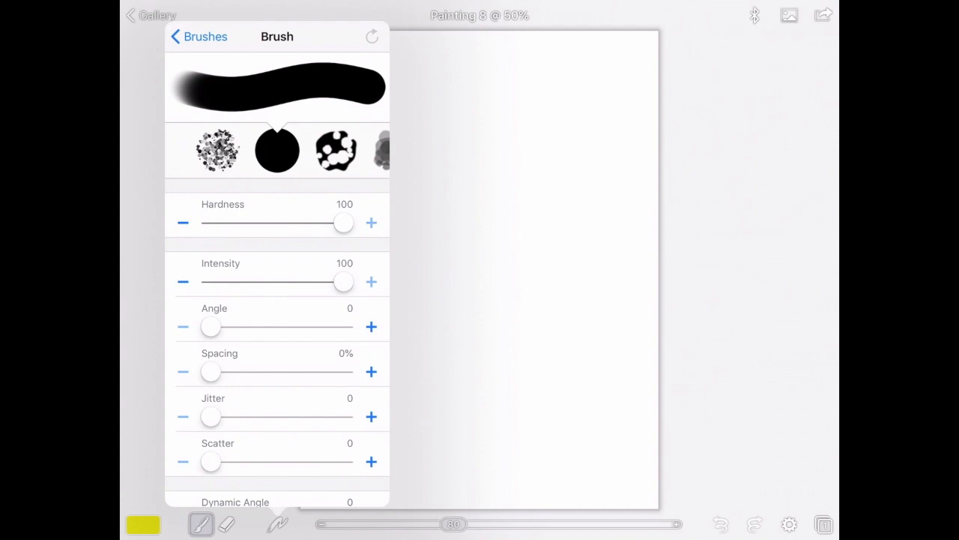
scroll(down, 3)
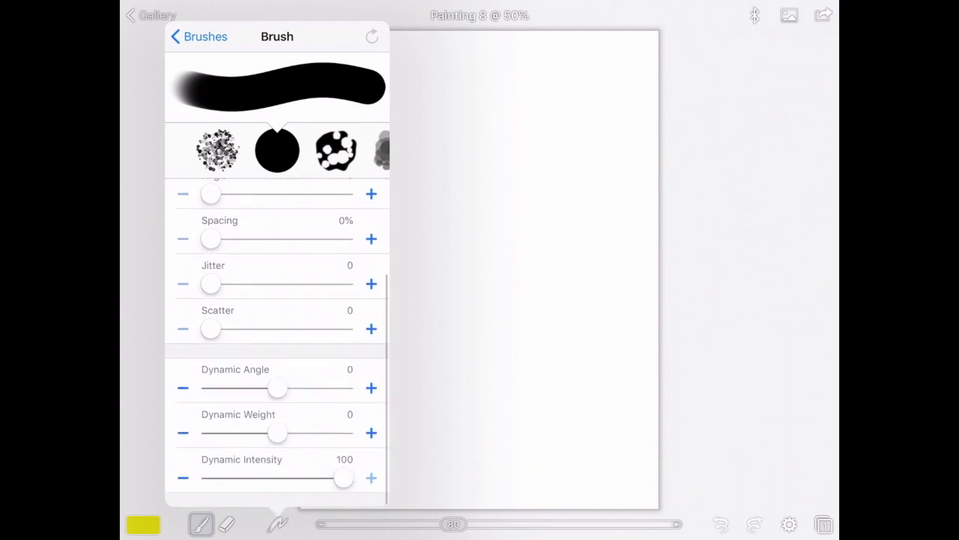
drag(343, 479, 279, 478)
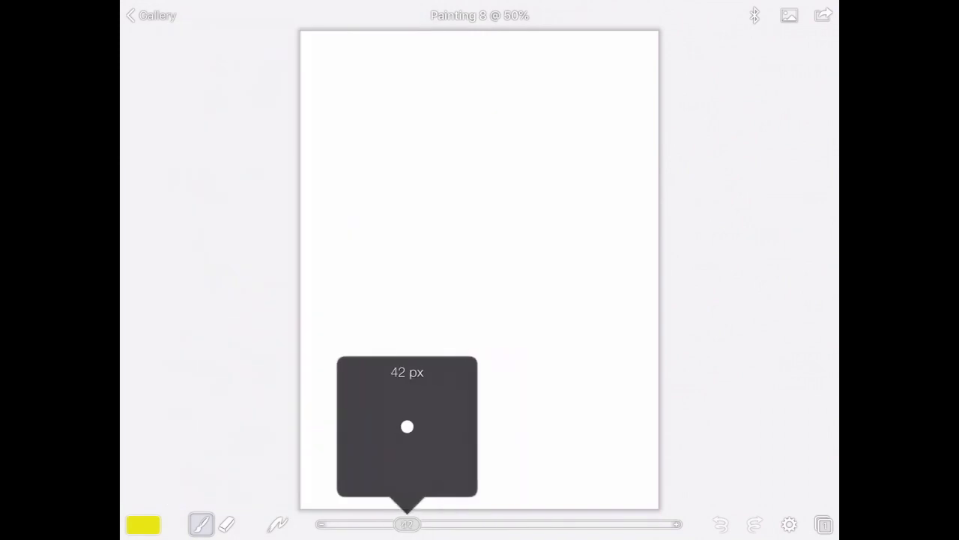
Resize the brush to about 55 px and paint a wavy yellow test stroke across the canvas.
drag(408, 525, 594, 525)
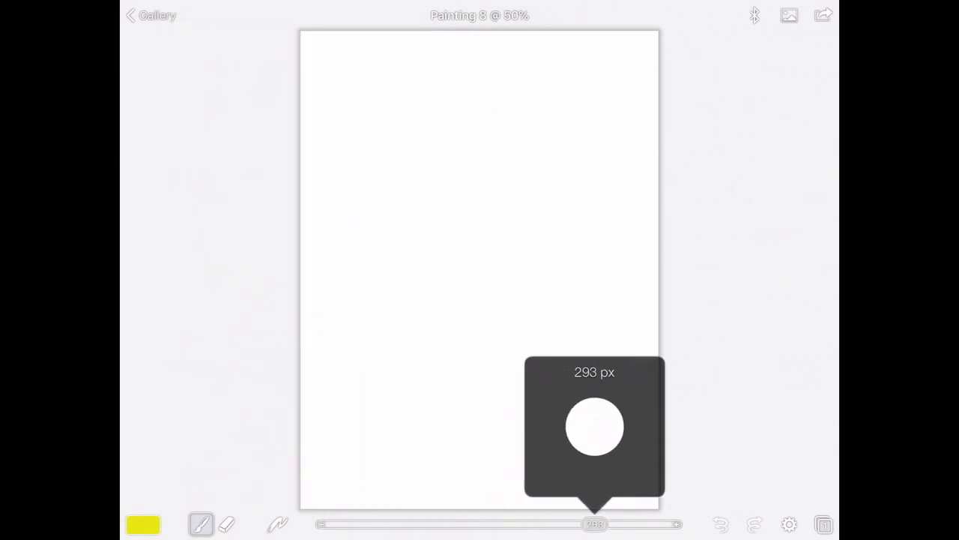
drag(593, 525, 424, 524)
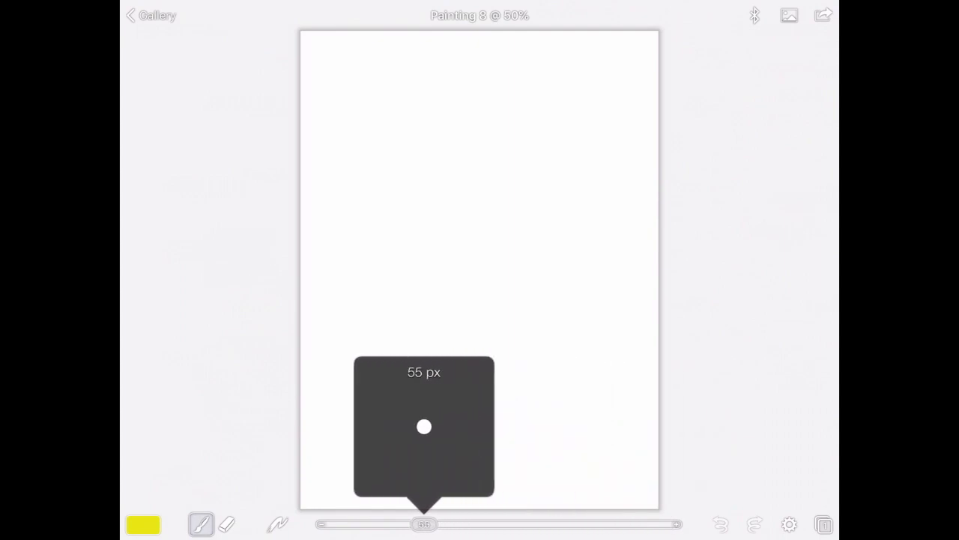
drag(426, 525, 477, 525)
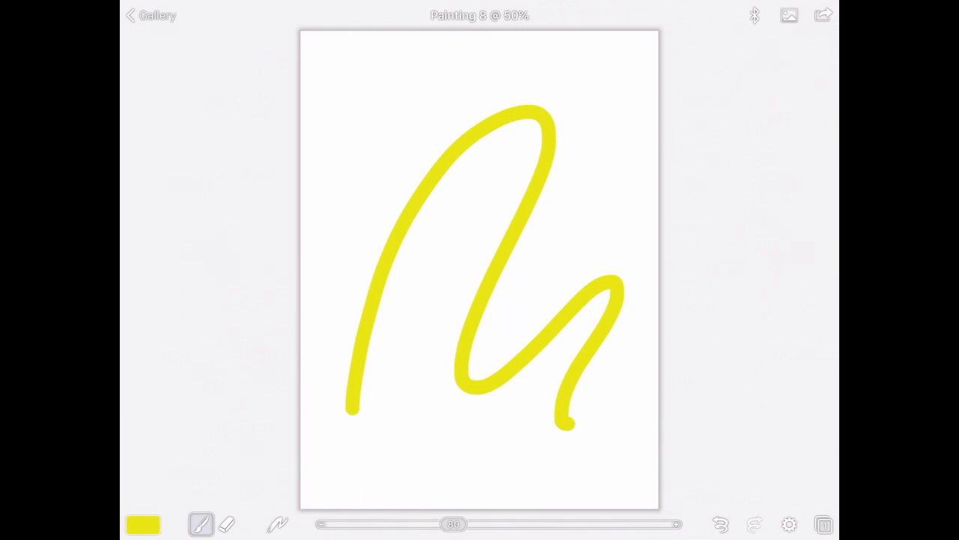
drag(452, 523, 667, 523)
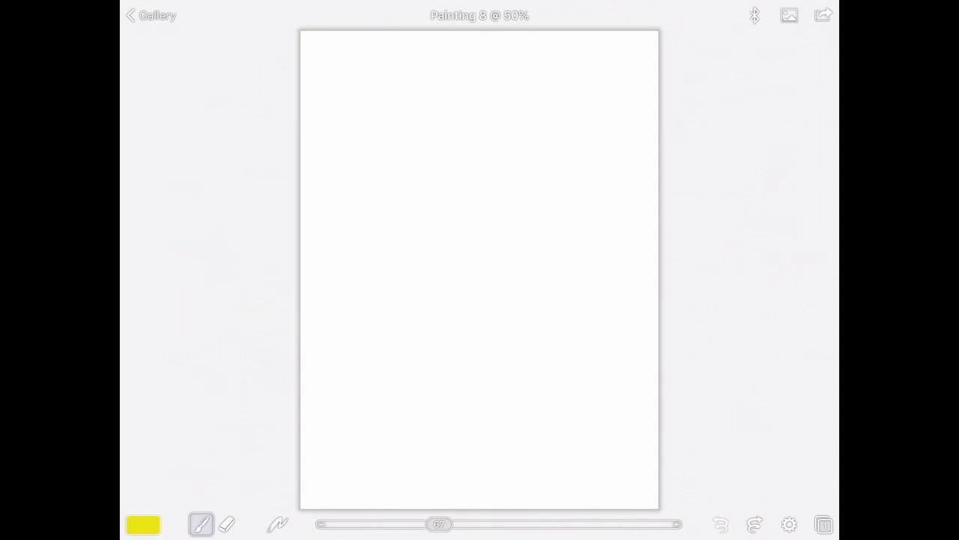
Return to the gallery and reopen the blank Painting 8.
click(149, 15)
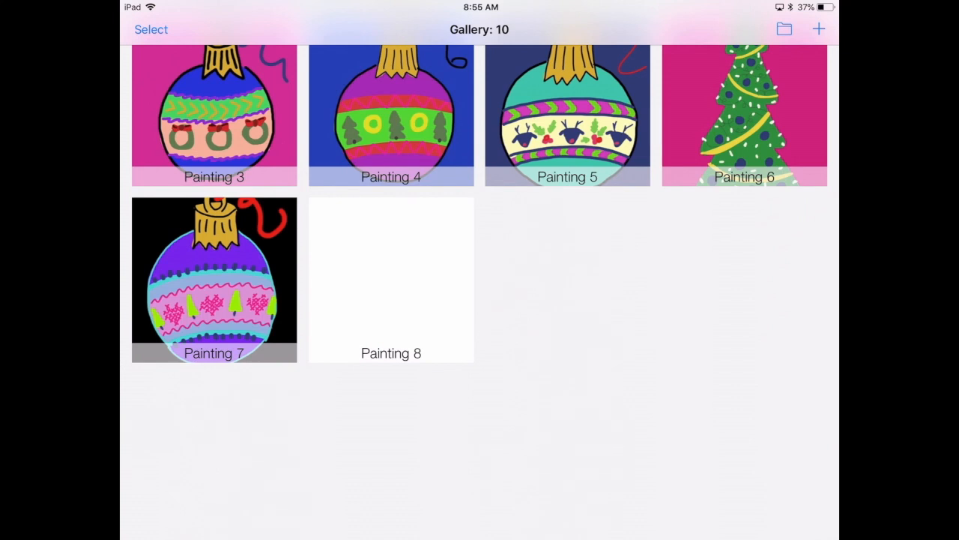
click(390, 280)
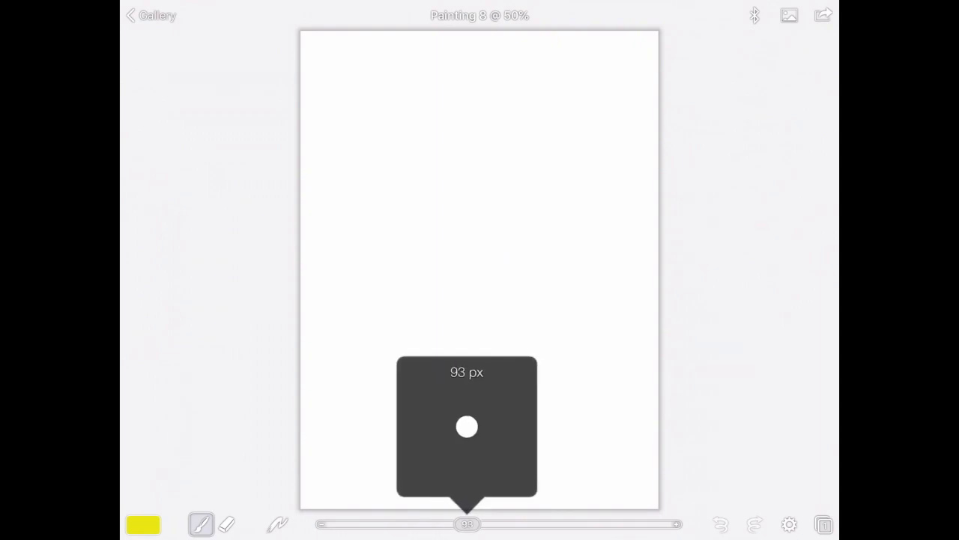
Outline a yellow circle in the lower middle, close its gap and fill it solid yellow.
drag(366, 348, 517, 441)
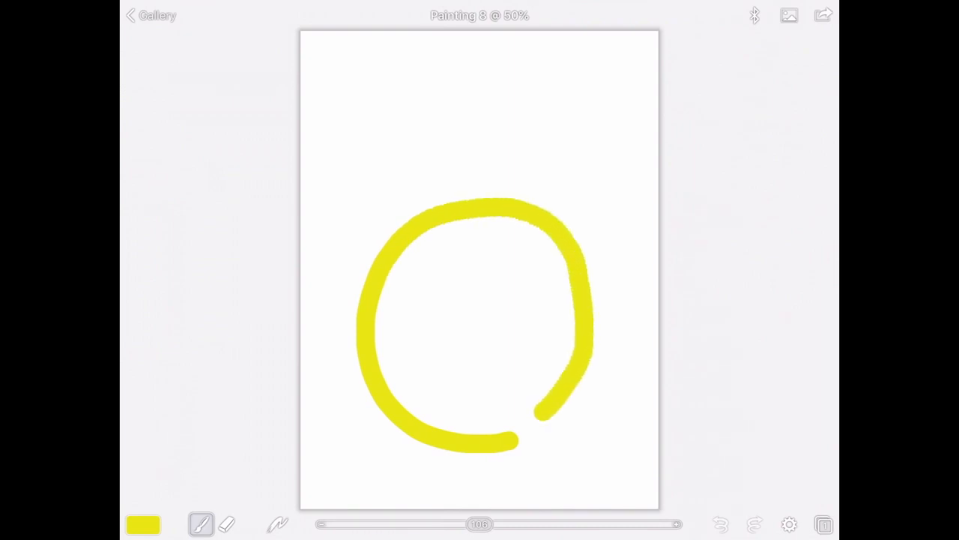
drag(532, 408, 518, 443)
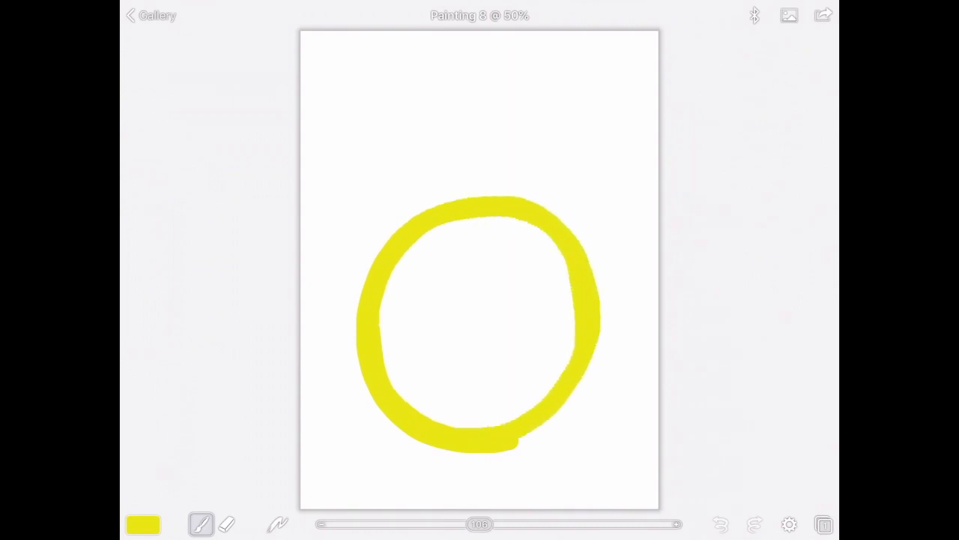
drag(480, 525, 592, 525)
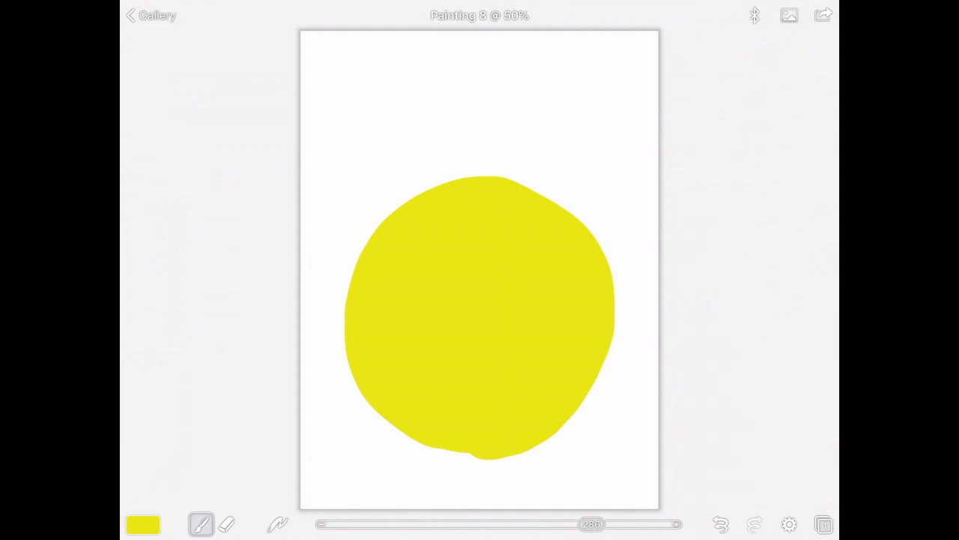
Check the single bauble layer in the Layers panel, then bring up the colour chooser.
click(824, 524)
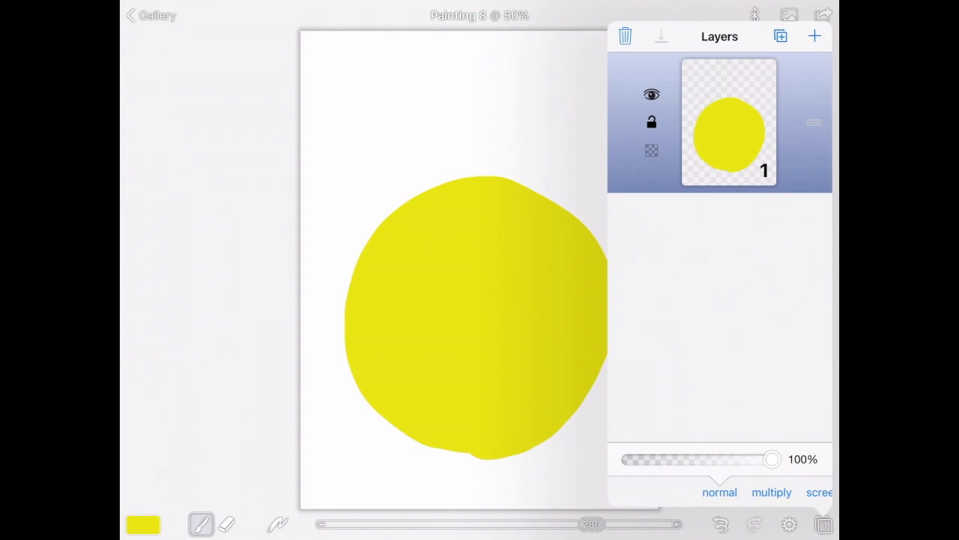
click(815, 36)
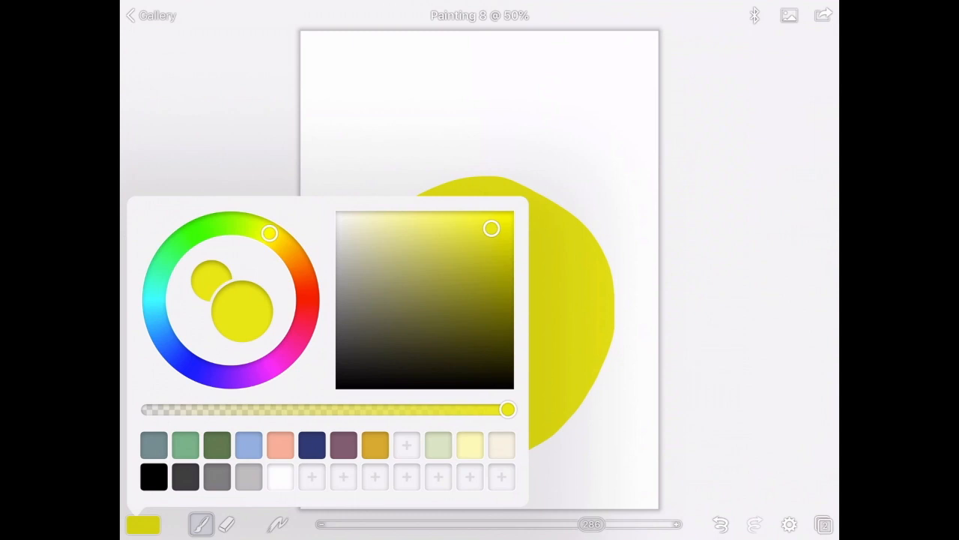
Pick a deep blue for the background and add an empty layer above the yellow bauble.
drag(269, 234, 174, 353)
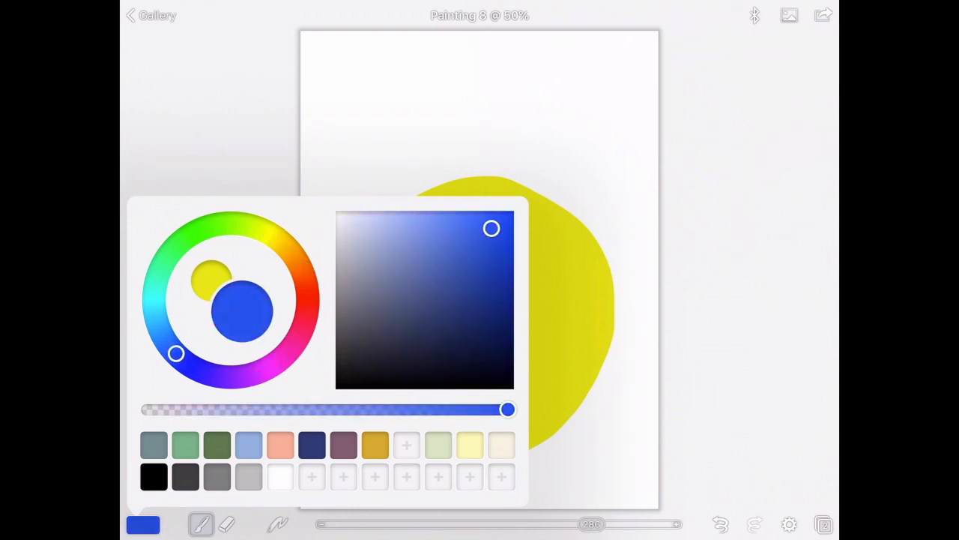
drag(492, 227, 498, 301)
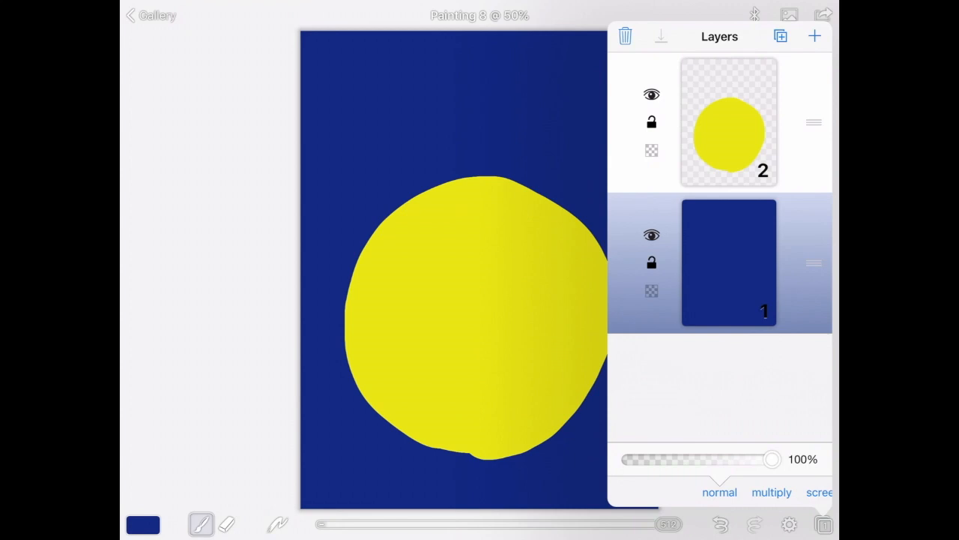
click(815, 36)
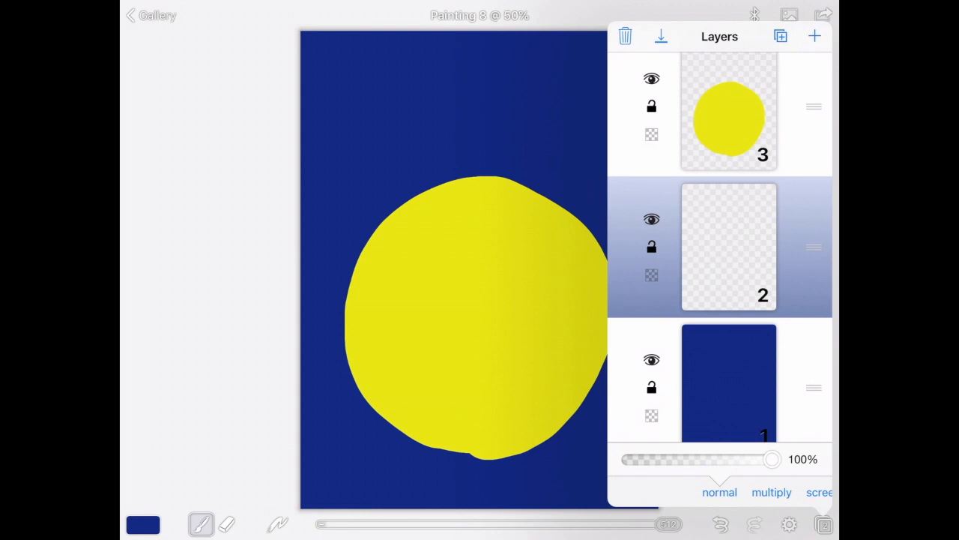
drag(727, 108, 727, 247)
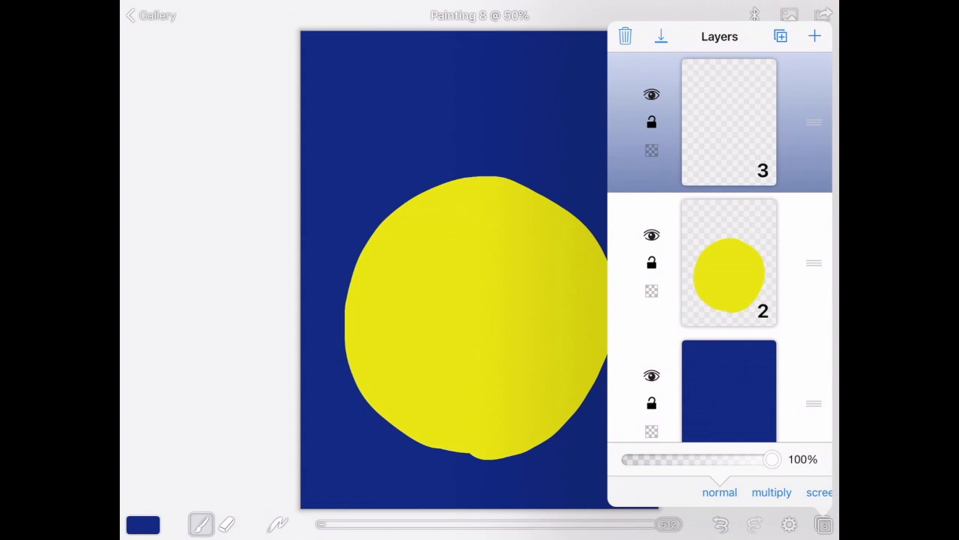
click(143, 524)
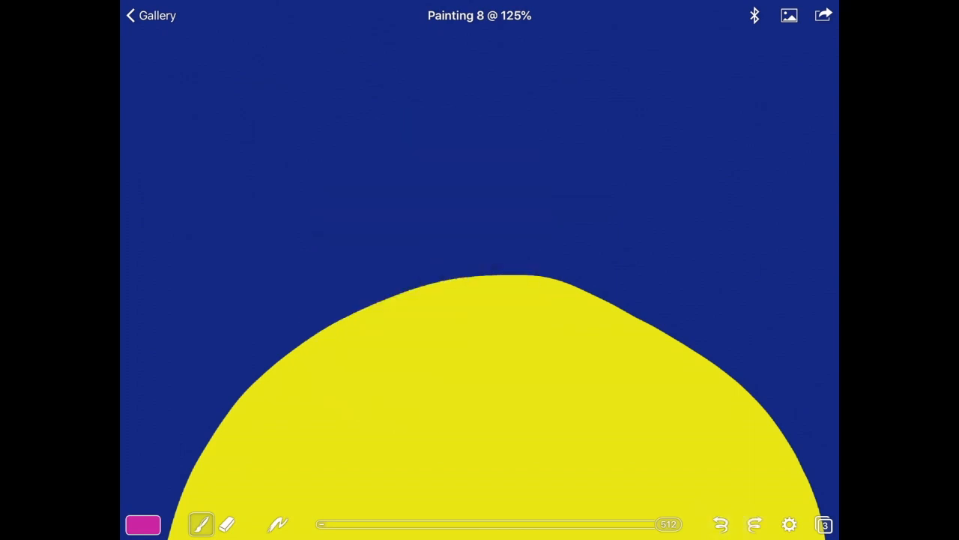
Undo a stray stroke and outline the magenta zigzag topper with hanging loop above the bauble.
drag(667, 524, 378, 523)
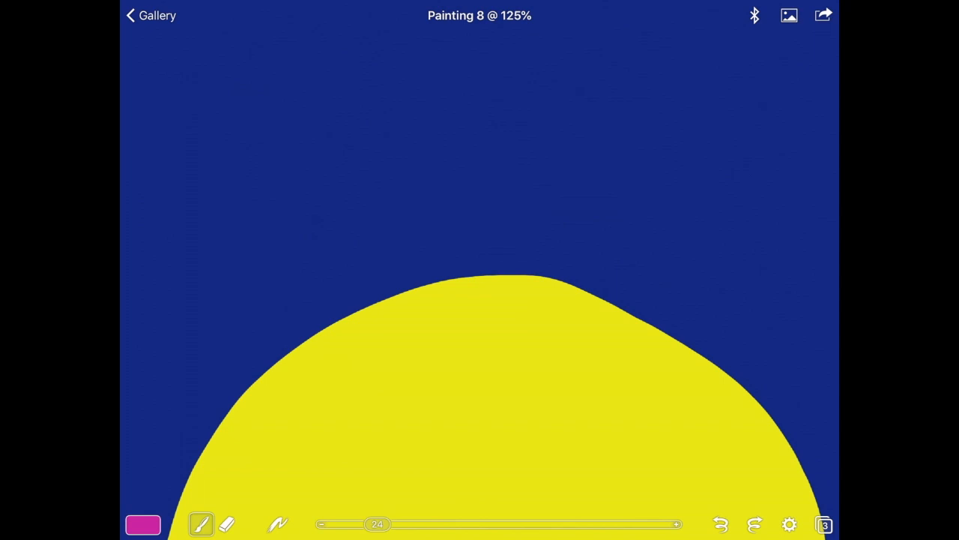
drag(429, 183, 492, 348)
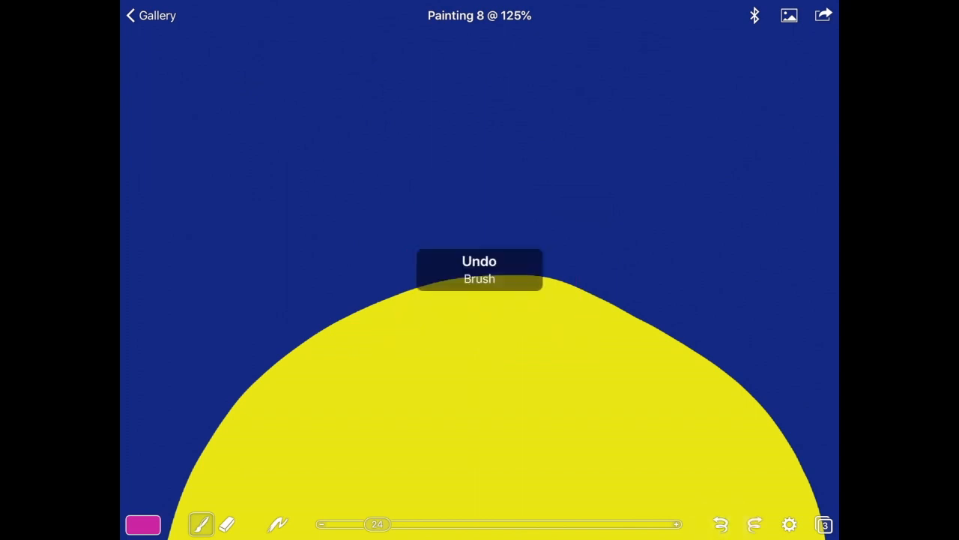
drag(392, 195, 442, 333)
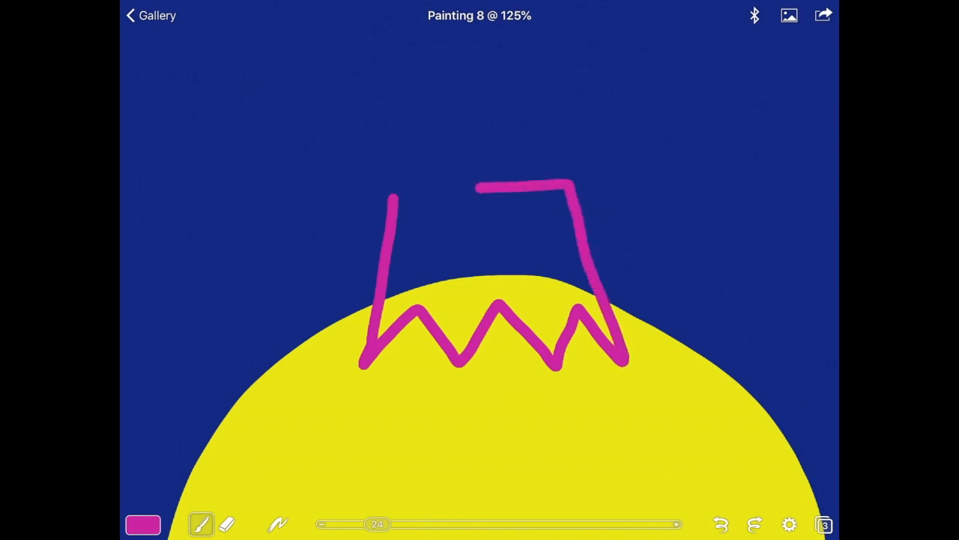
click(823, 524)
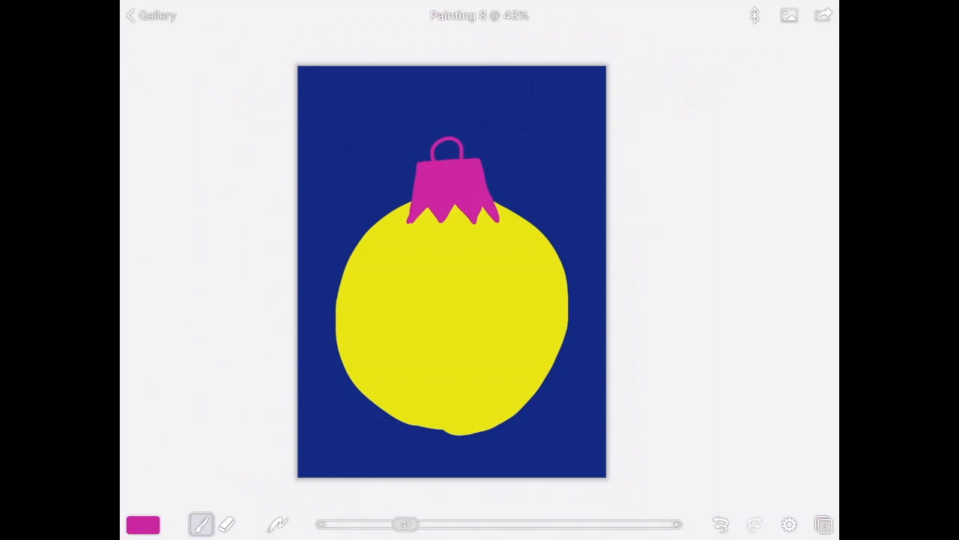
Add a fourth empty layer on top and choose a light green paint colour.
click(823, 524)
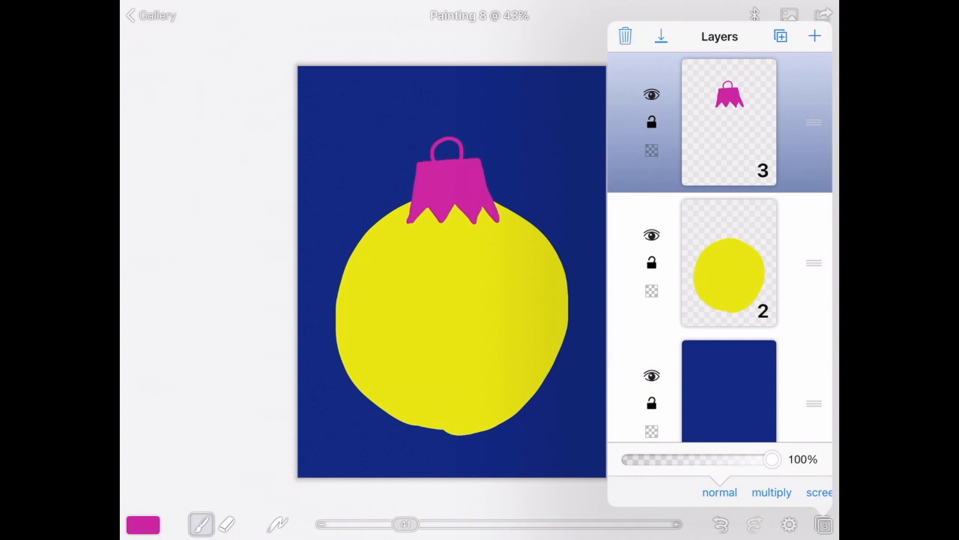
click(816, 36)
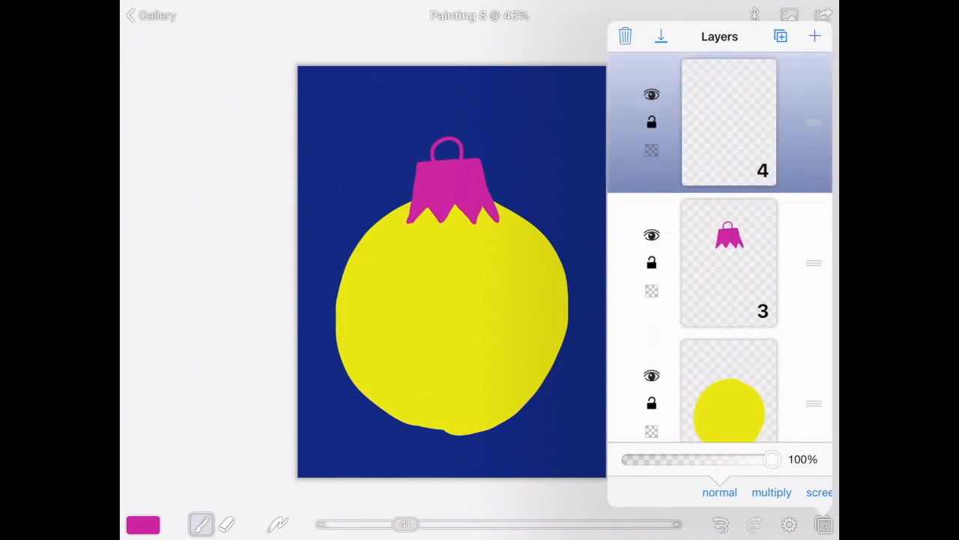
click(144, 525)
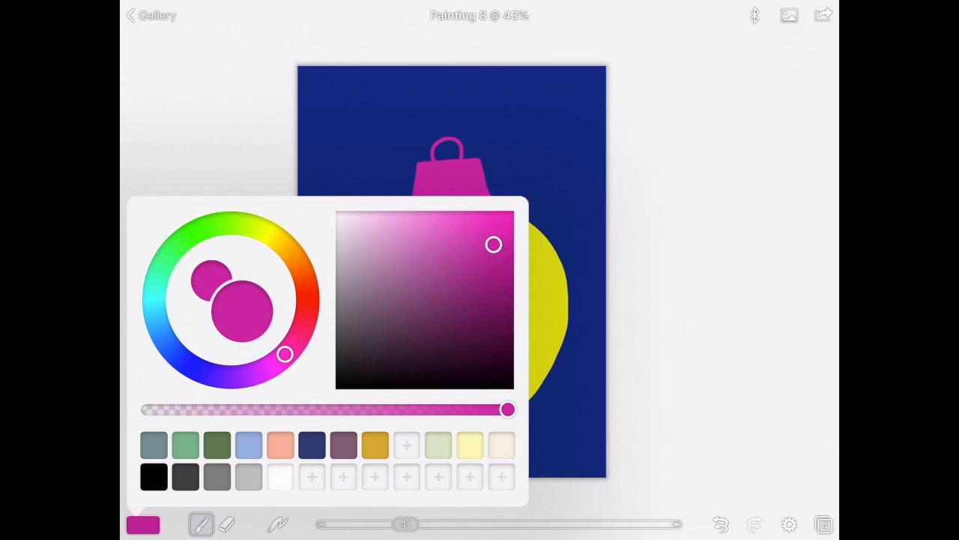
click(189, 237)
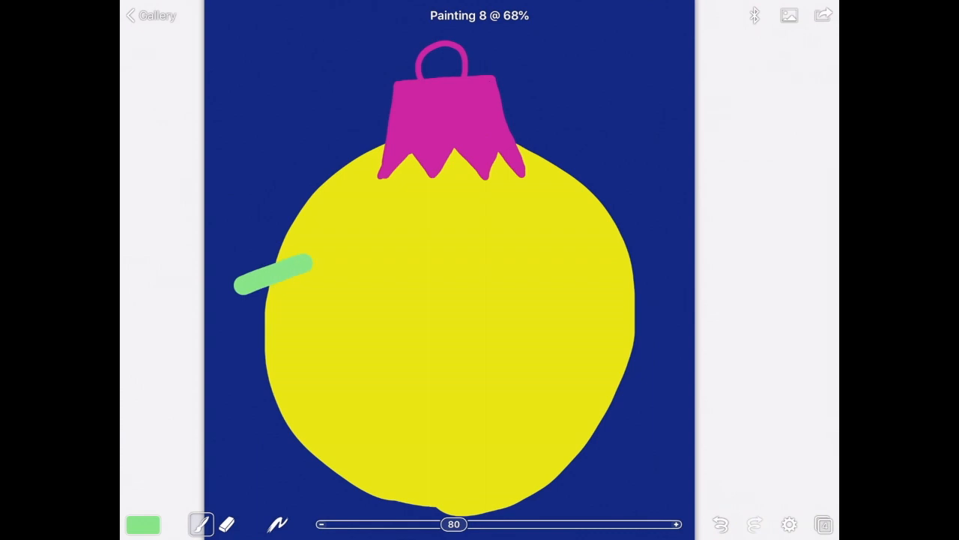
Paint green stripes across the bauble and a peach-pink band between them.
drag(240, 285, 659, 284)
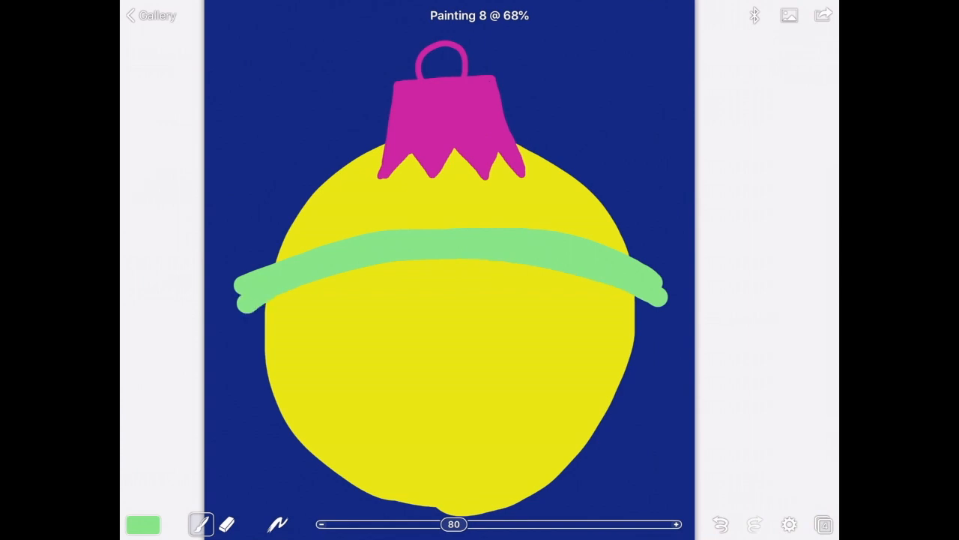
drag(263, 420, 596, 387)
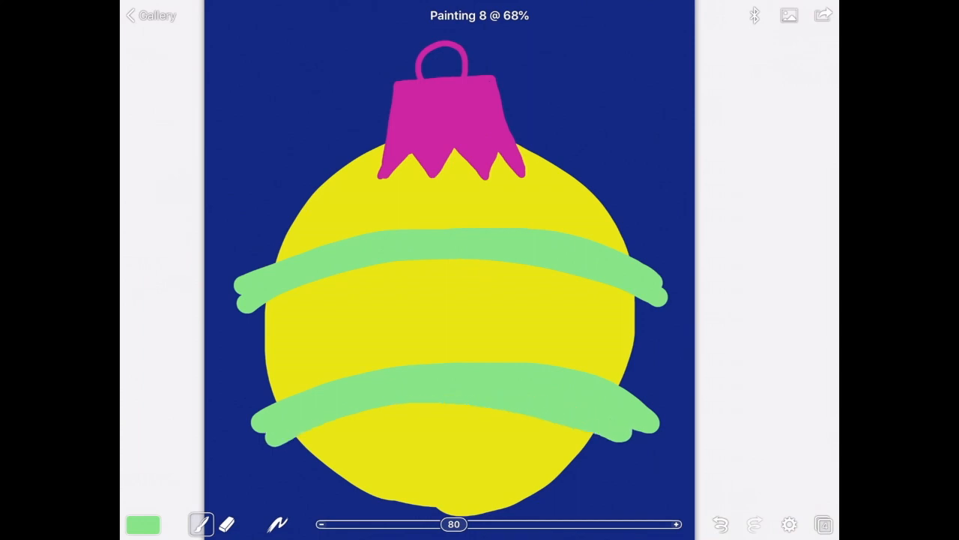
drag(452, 525, 441, 525)
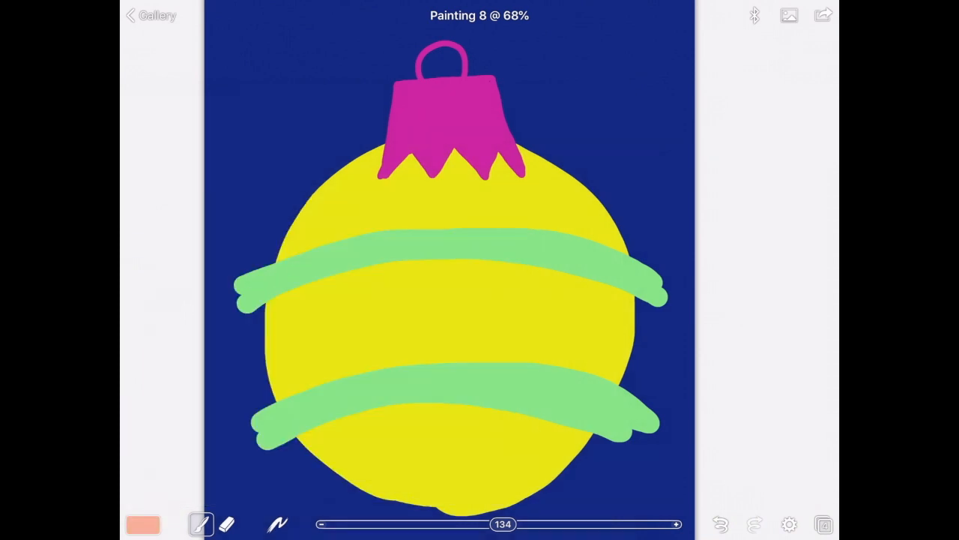
drag(247, 330, 607, 300)
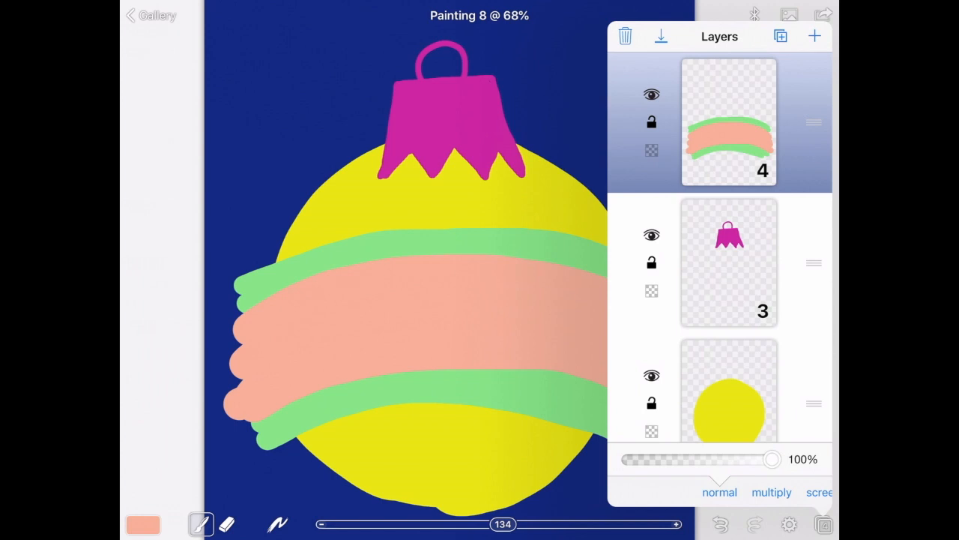
Lower the stripe layer's opacity and erase the stripe paint overhanging the bauble's right edge.
drag(771, 459, 752, 459)
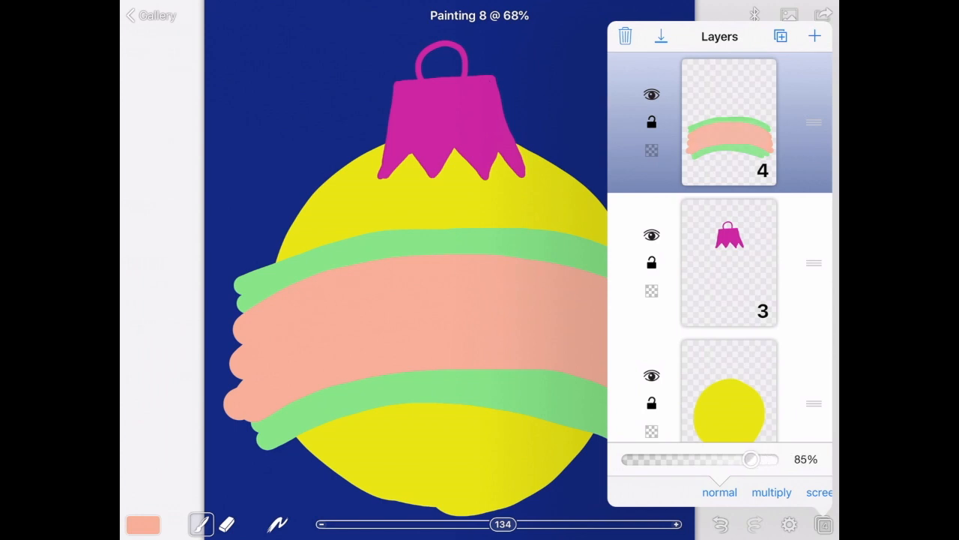
drag(753, 459, 693, 458)
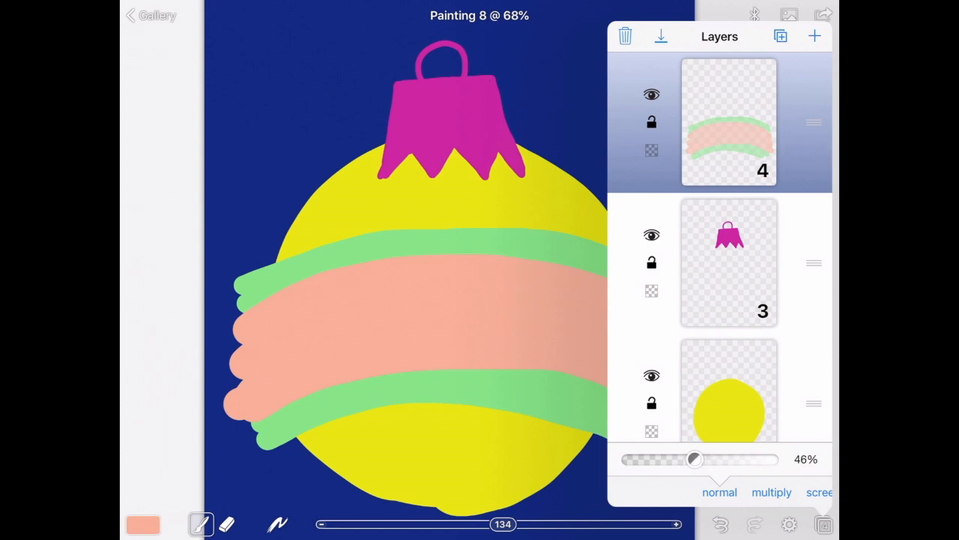
drag(693, 459, 699, 458)
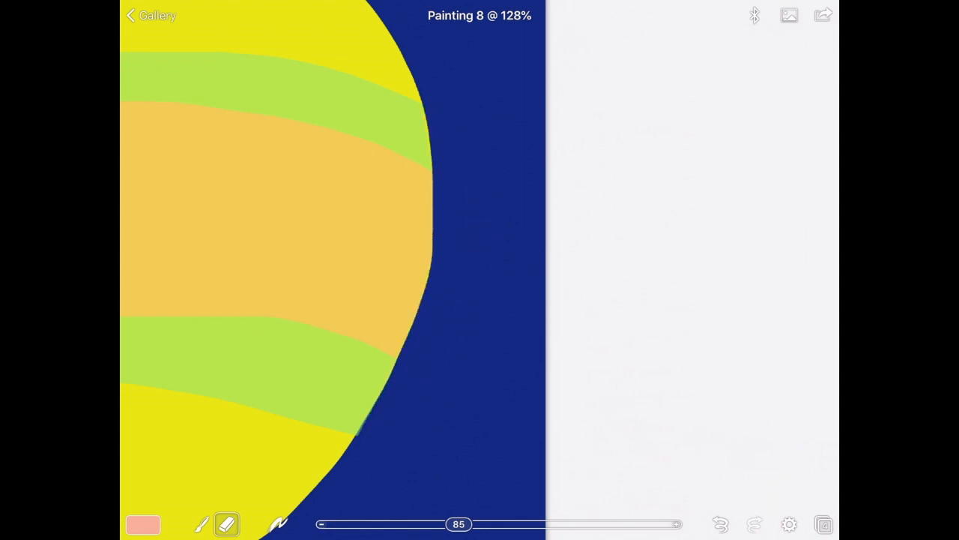
Restore the stripe layer to full opacity and erase the overhang on the bauble's left edge.
click(823, 525)
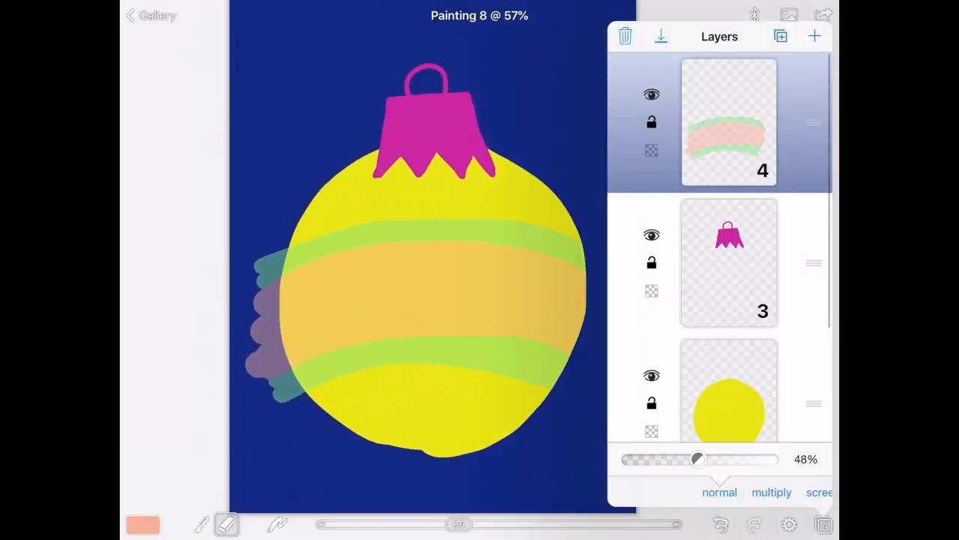
drag(697, 458, 742, 459)
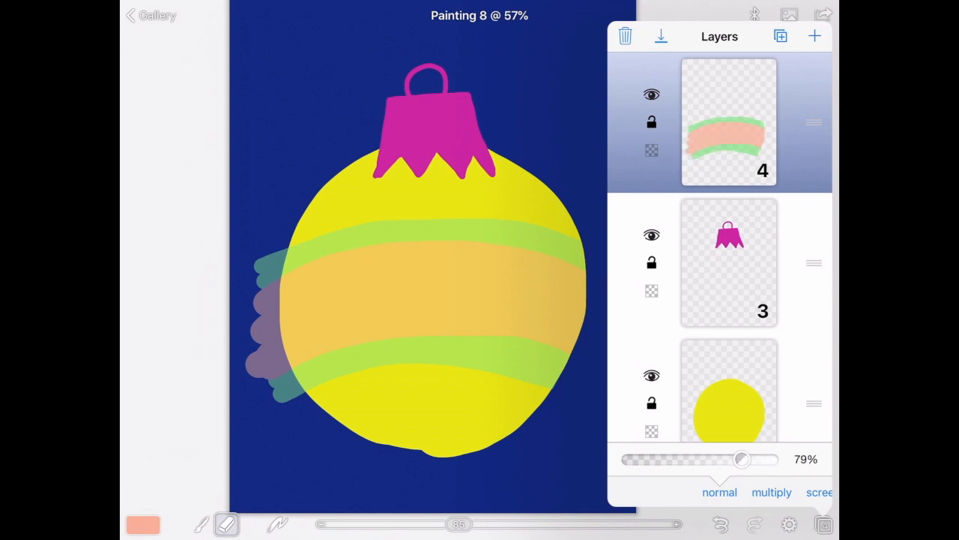
drag(742, 459, 772, 459)
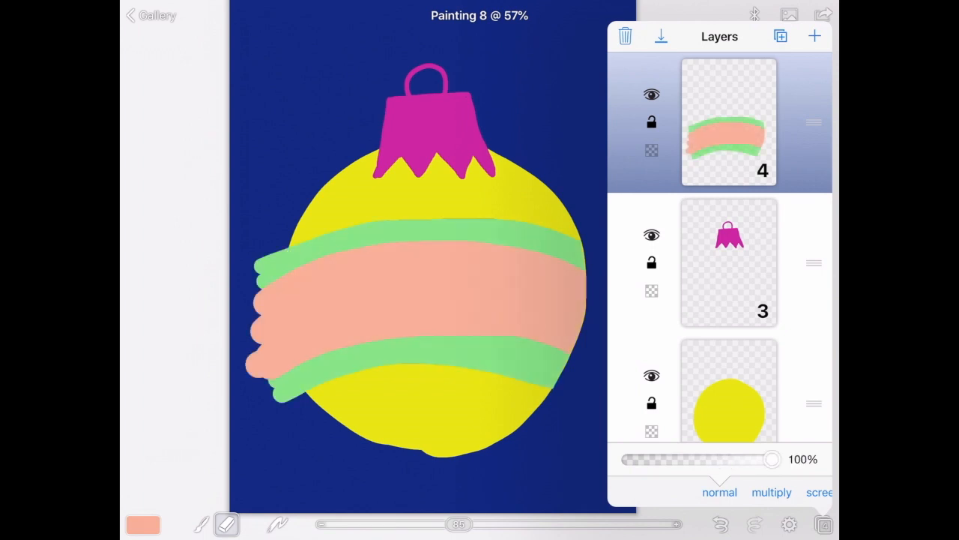
drag(772, 458, 723, 459)
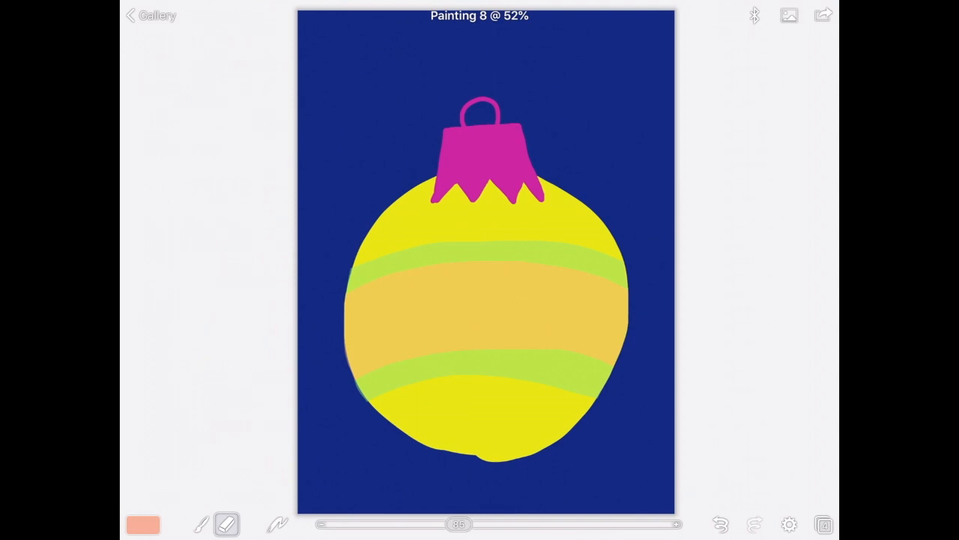
Add a top layer and outline the ornament in black.
click(825, 524)
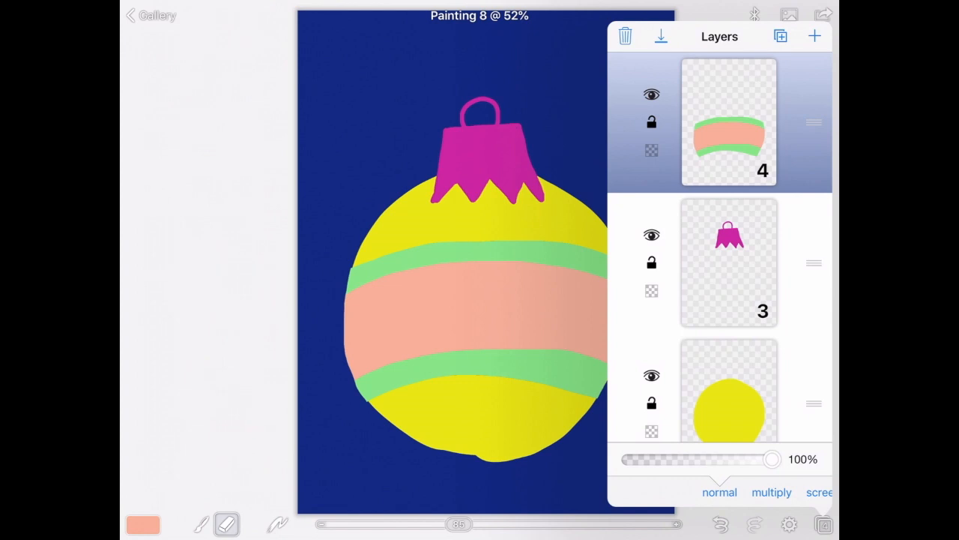
click(816, 36)
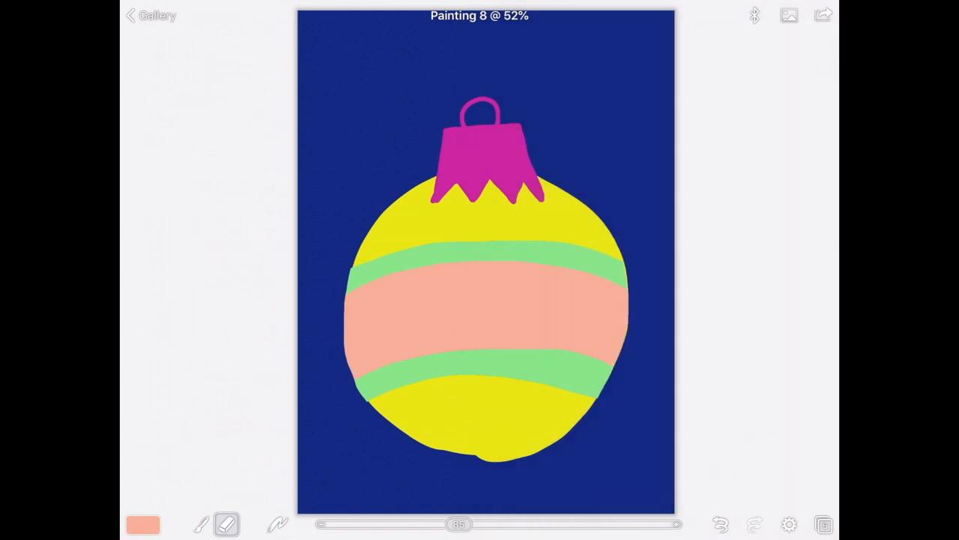
click(142, 523)
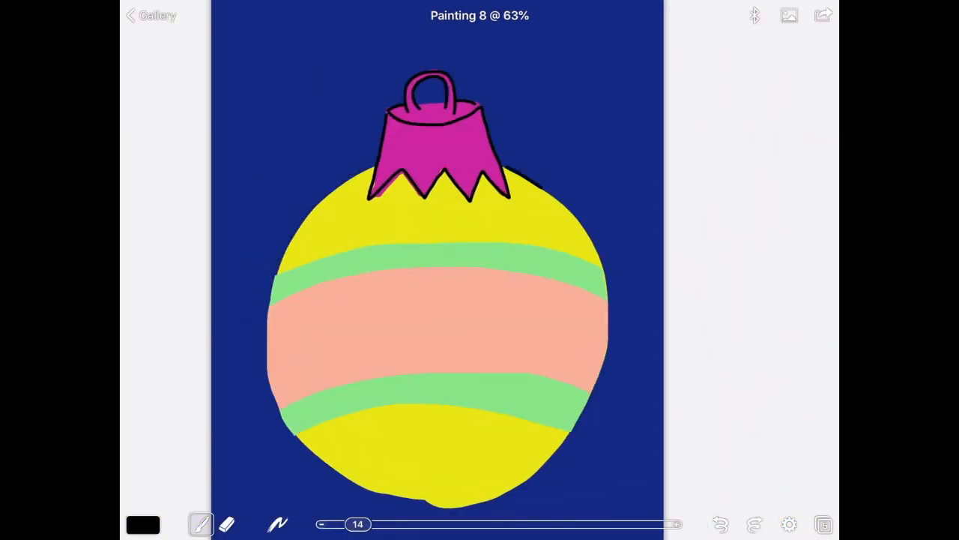
Decorate with white zigzags, diamonds, little trees and a curly orange ribbon, then review the layers.
click(142, 524)
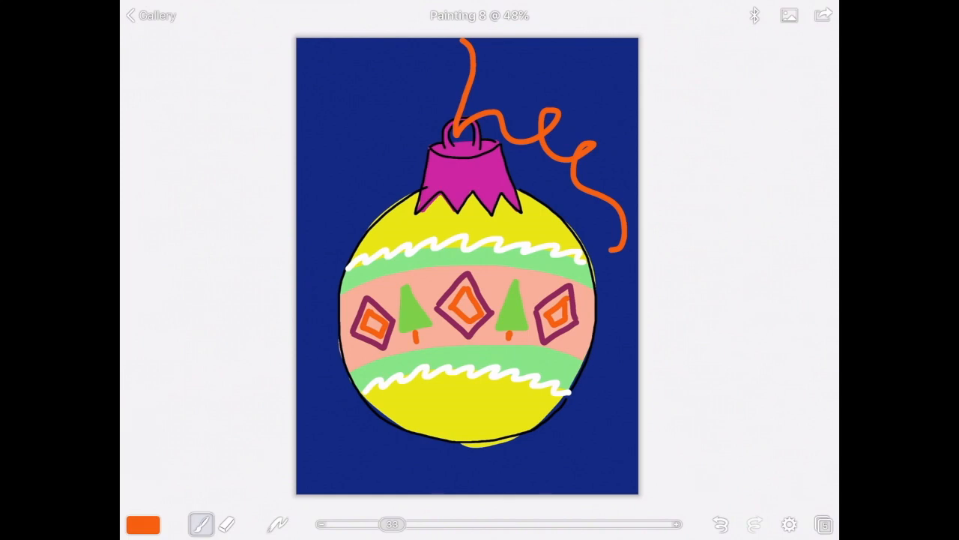
click(825, 524)
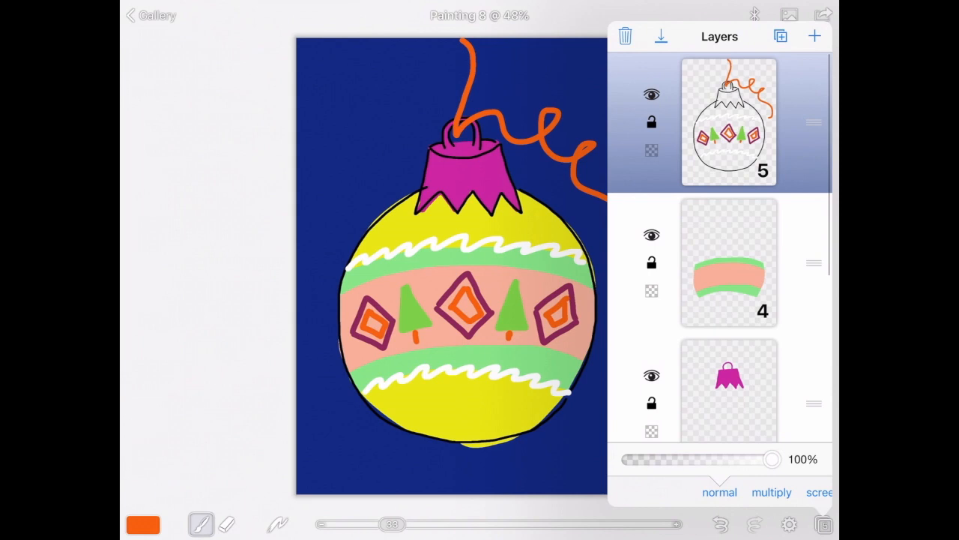
scroll(down, 3)
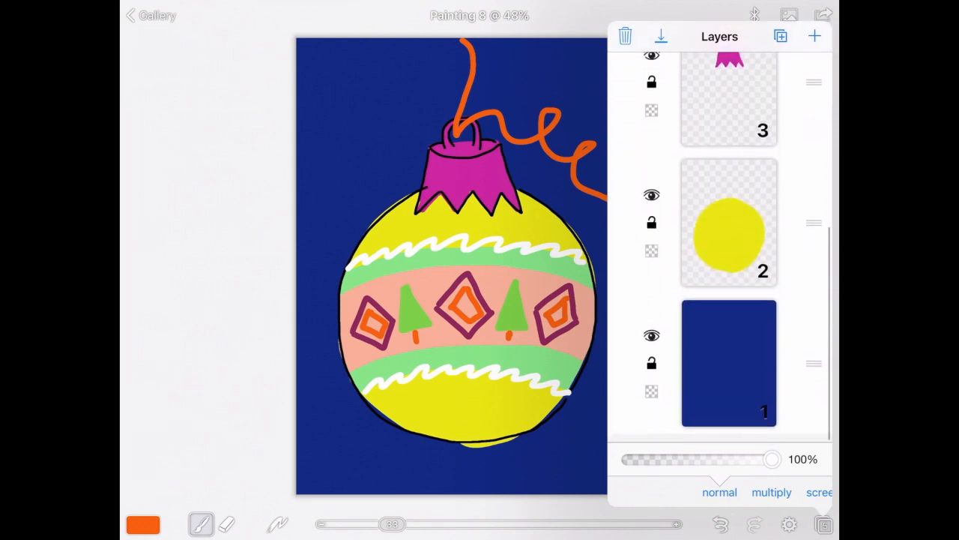
scroll(up, 3)
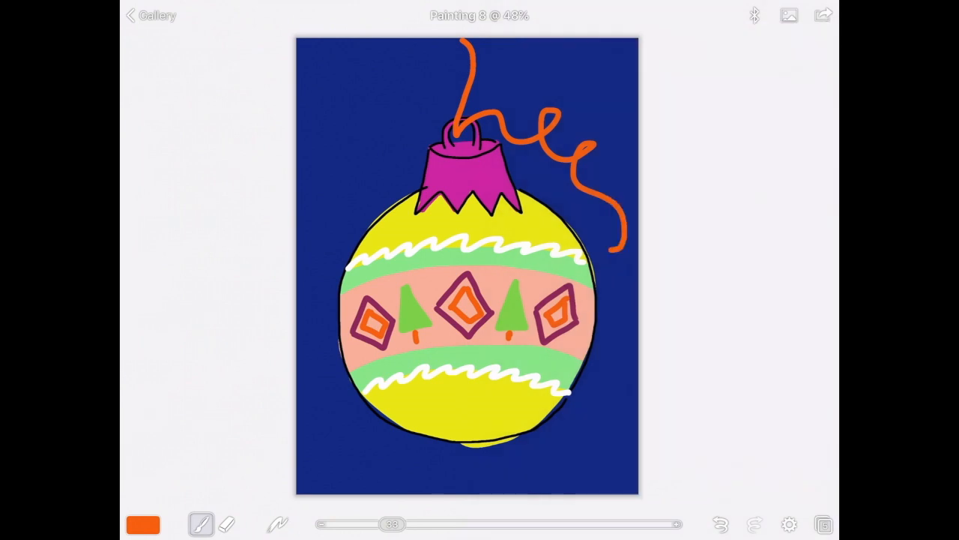
Return to the gallery, reopen Painting 8 and play back its stroke-by-stroke recording.
click(150, 15)
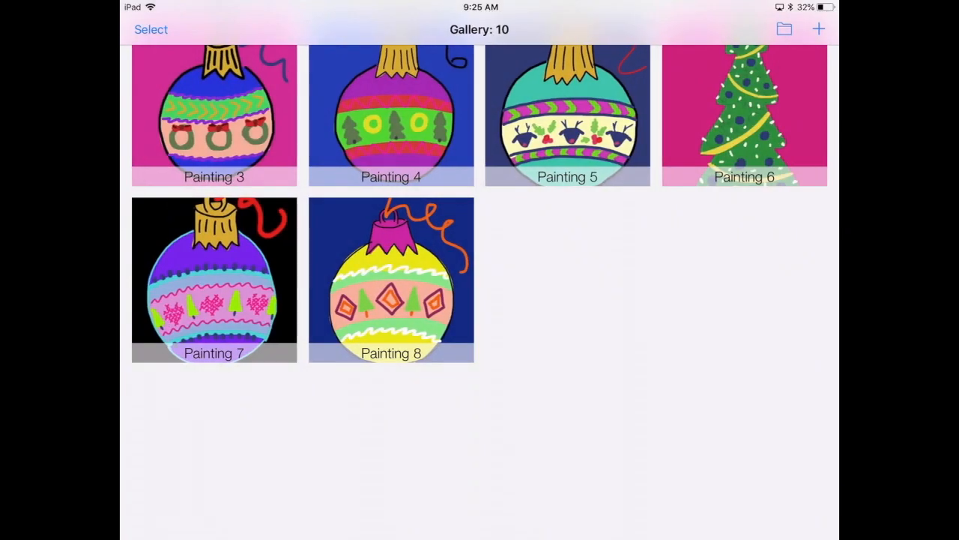
scroll(up, 3)
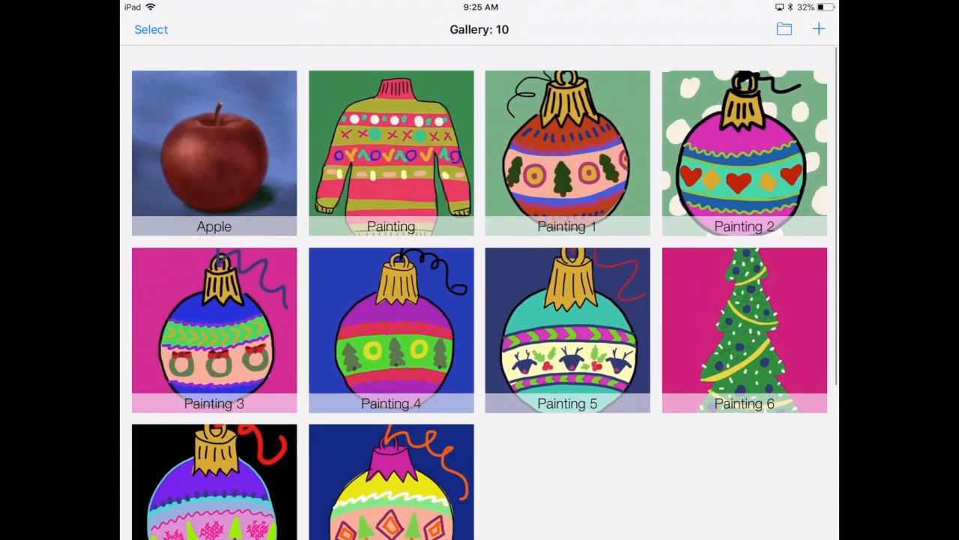
scroll(up, 3)
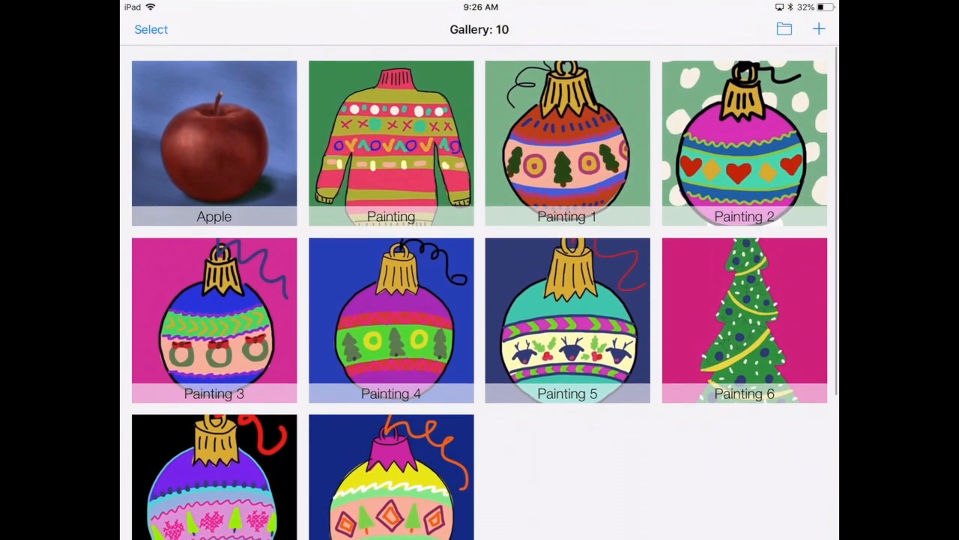
scroll(down, 3)
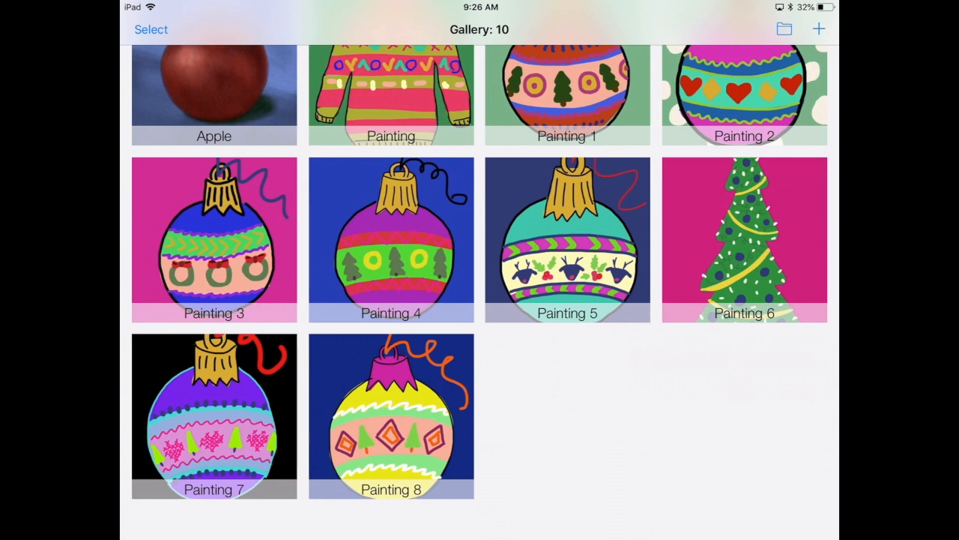
click(390, 417)
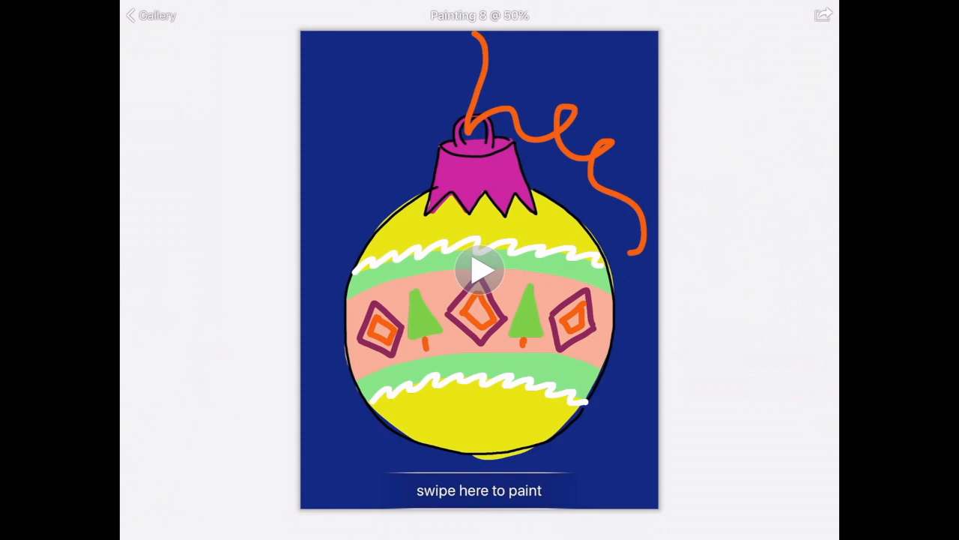
click(480, 268)
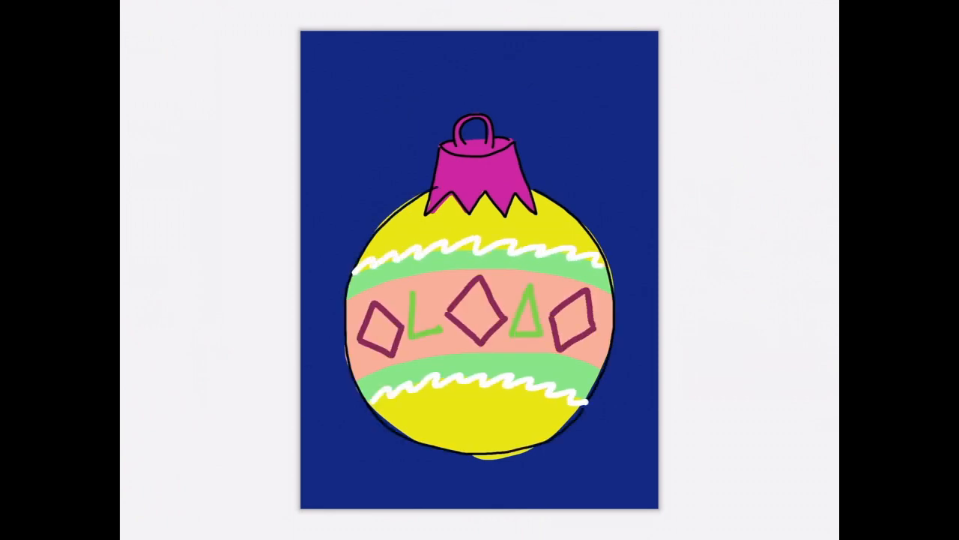